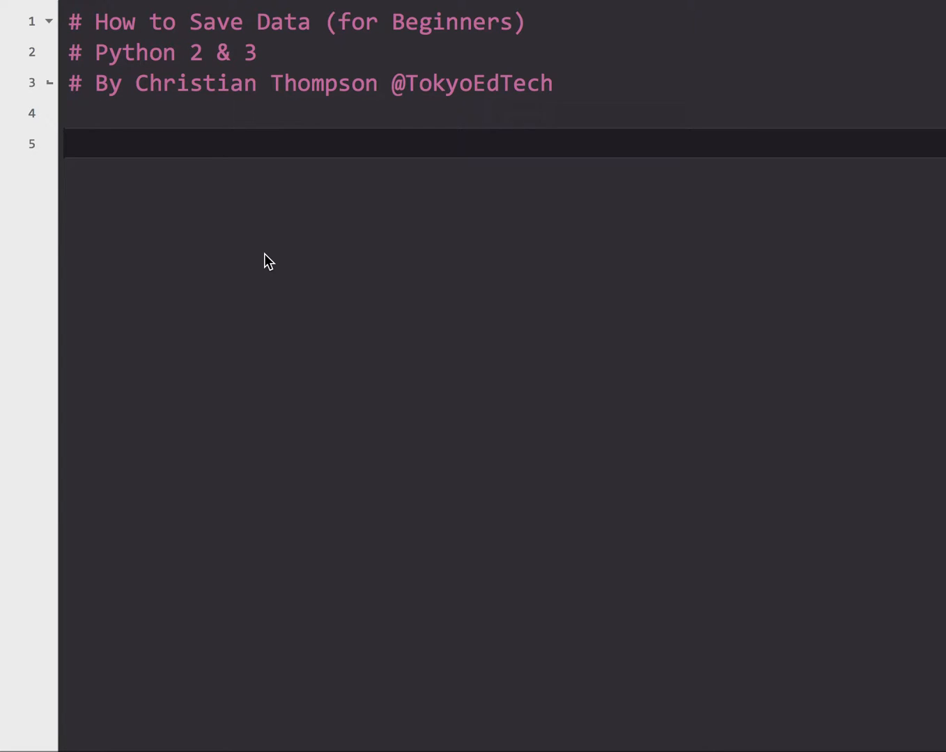
- Write import pickle, import os and os.system("clear"), leaving a blank line after
type("impo")
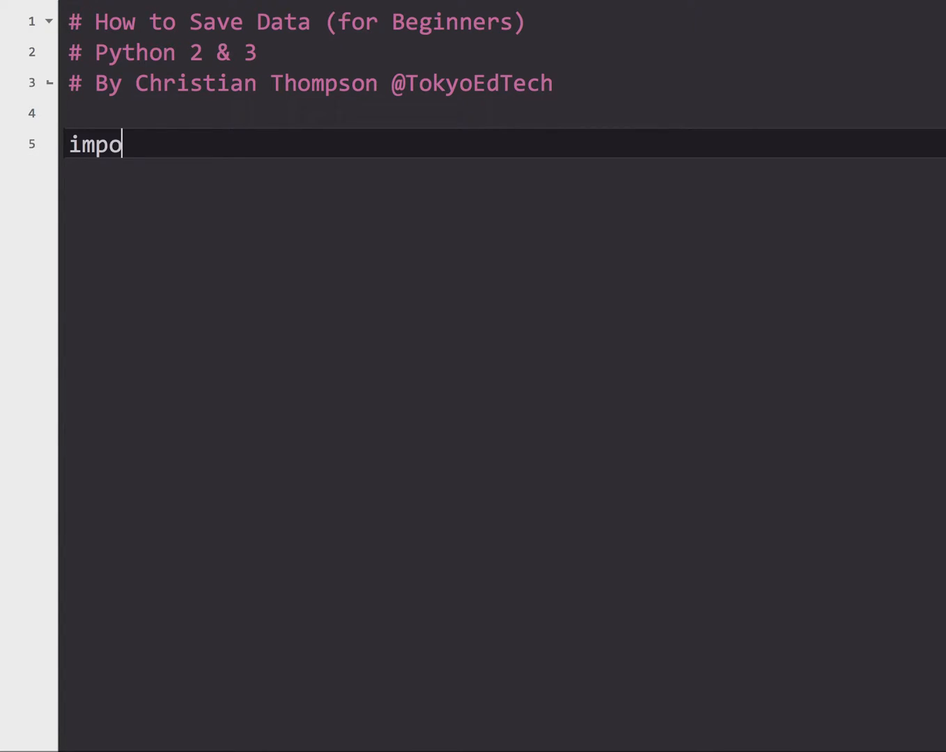
type("rt pickle")
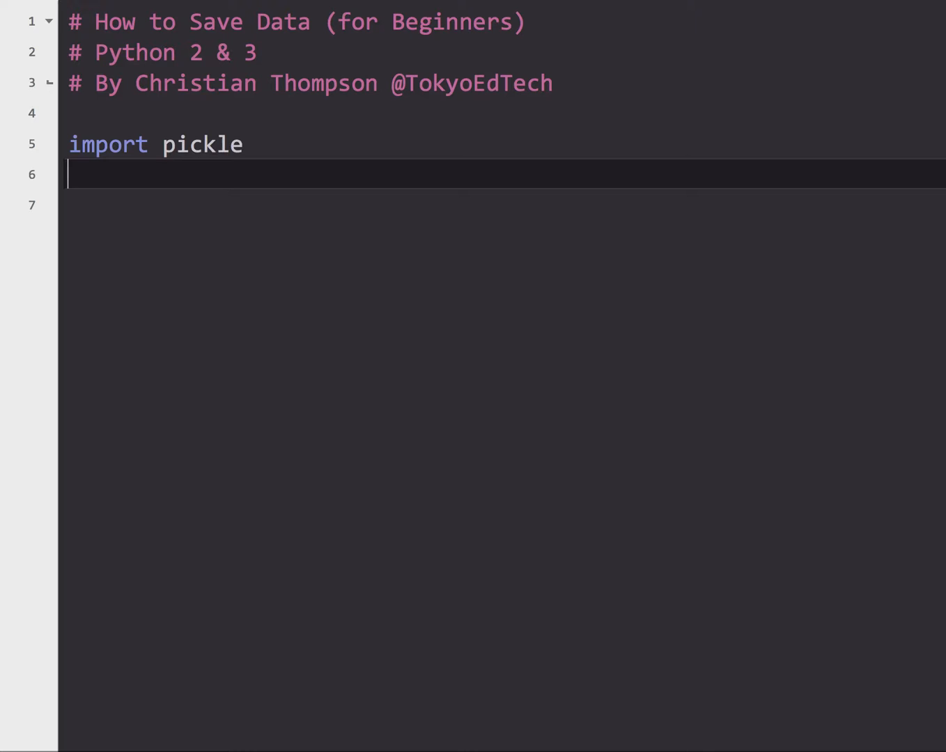
type("import")
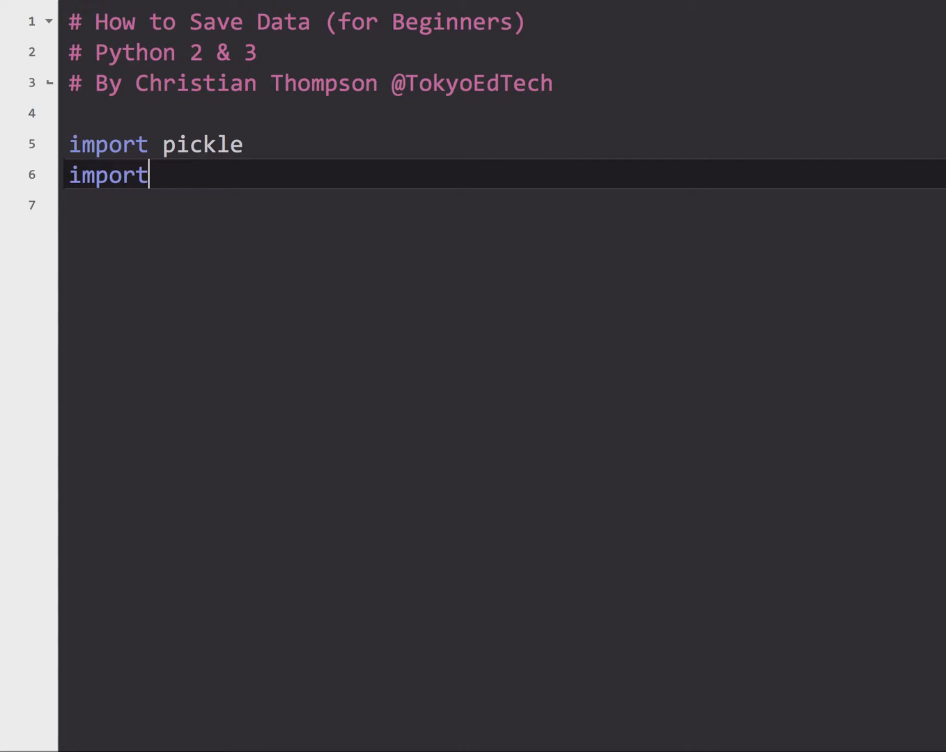
type("os")
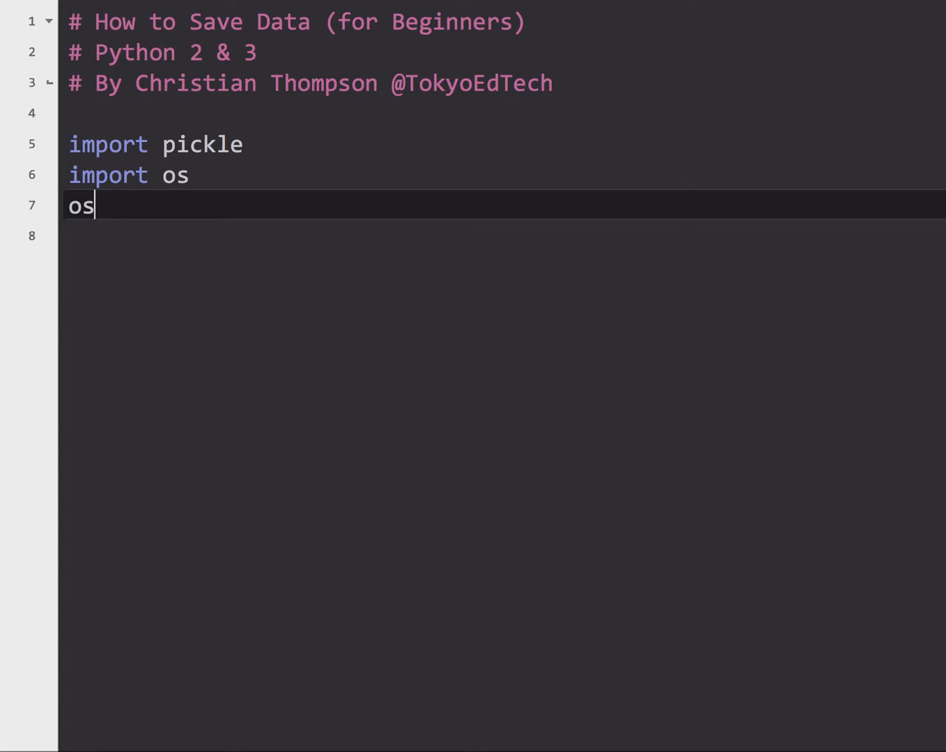
type(".system")
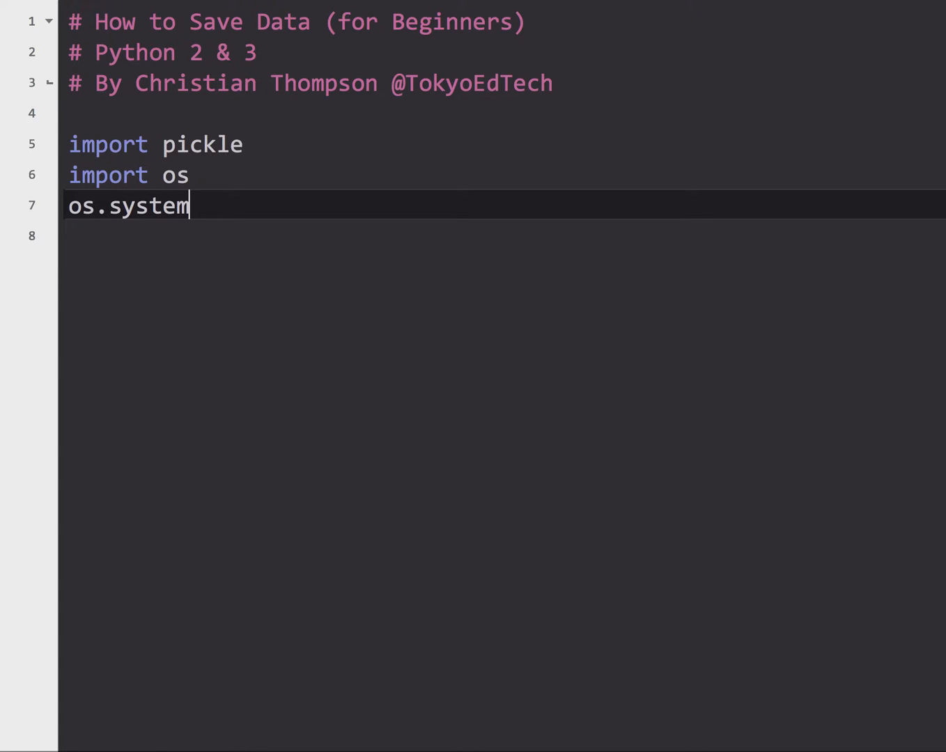
type("(\"")
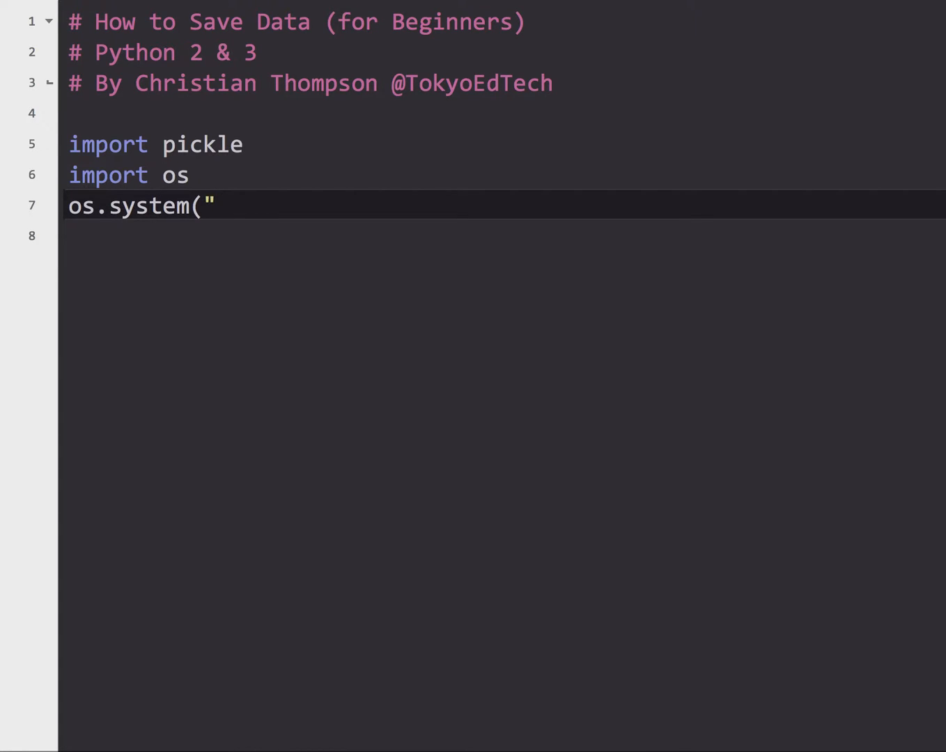
type("clear\")")
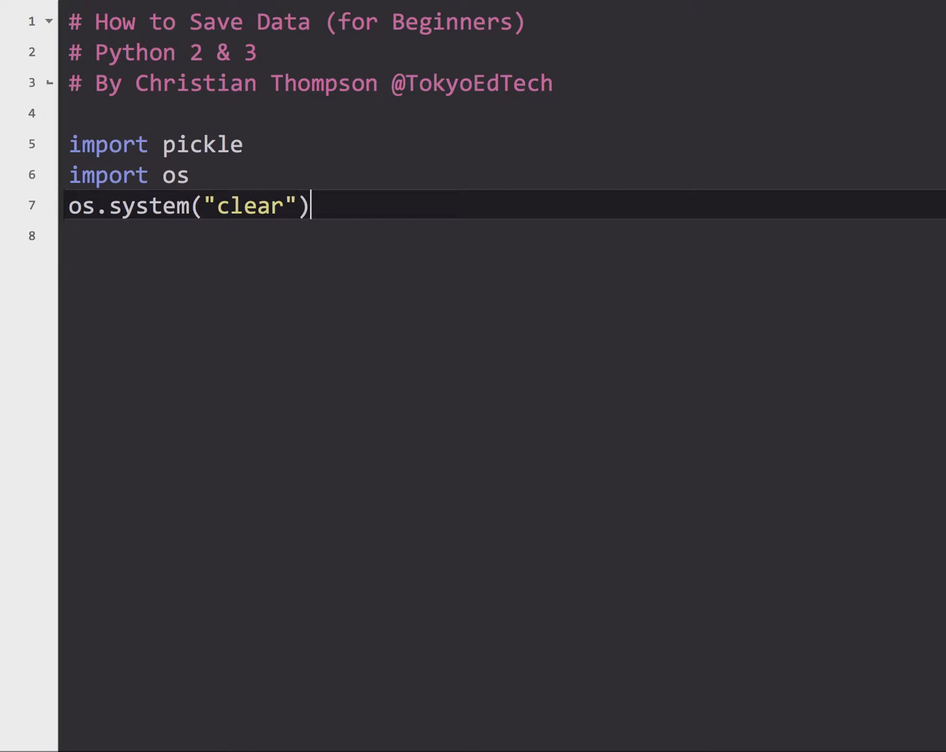
key("Return")
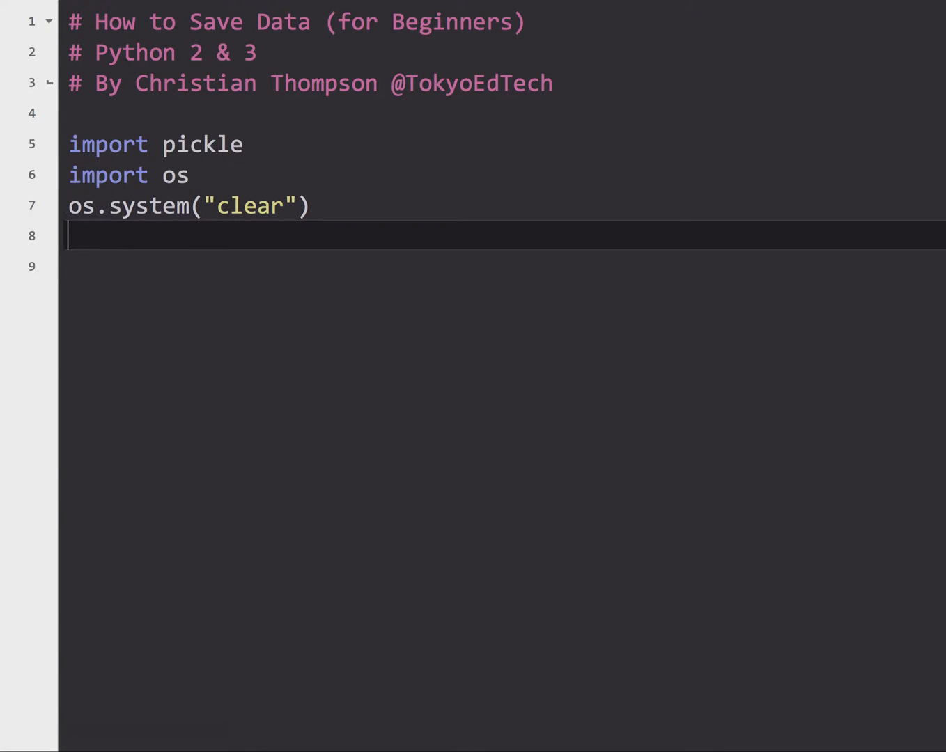
key("Return")
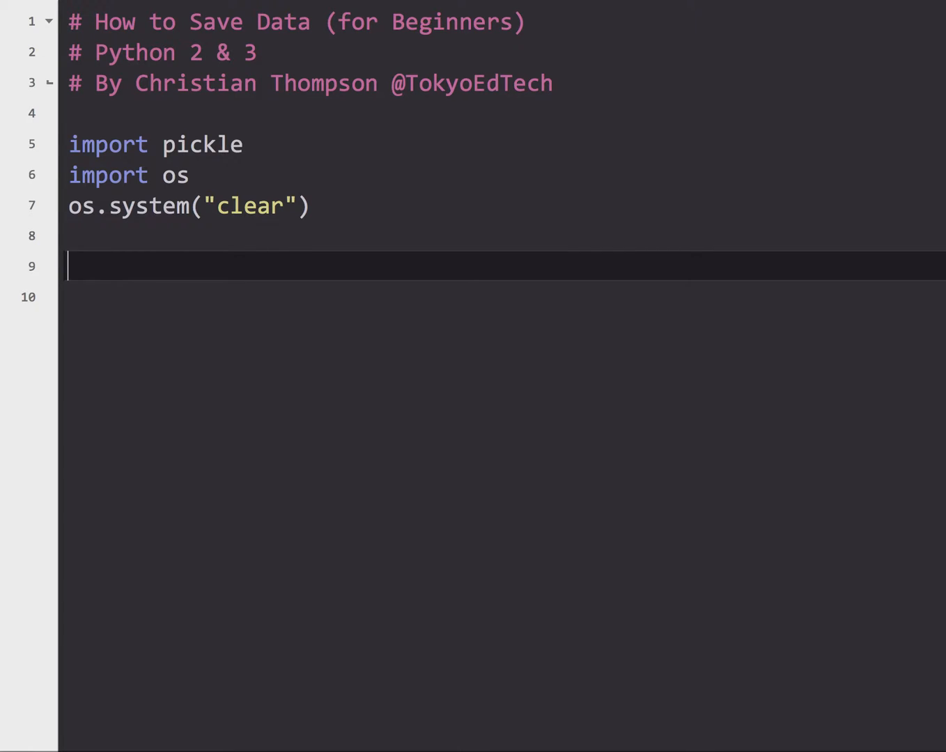
- Write the '# Create a list' comment and start names = ["Angus Young", "Malco..
type("#")
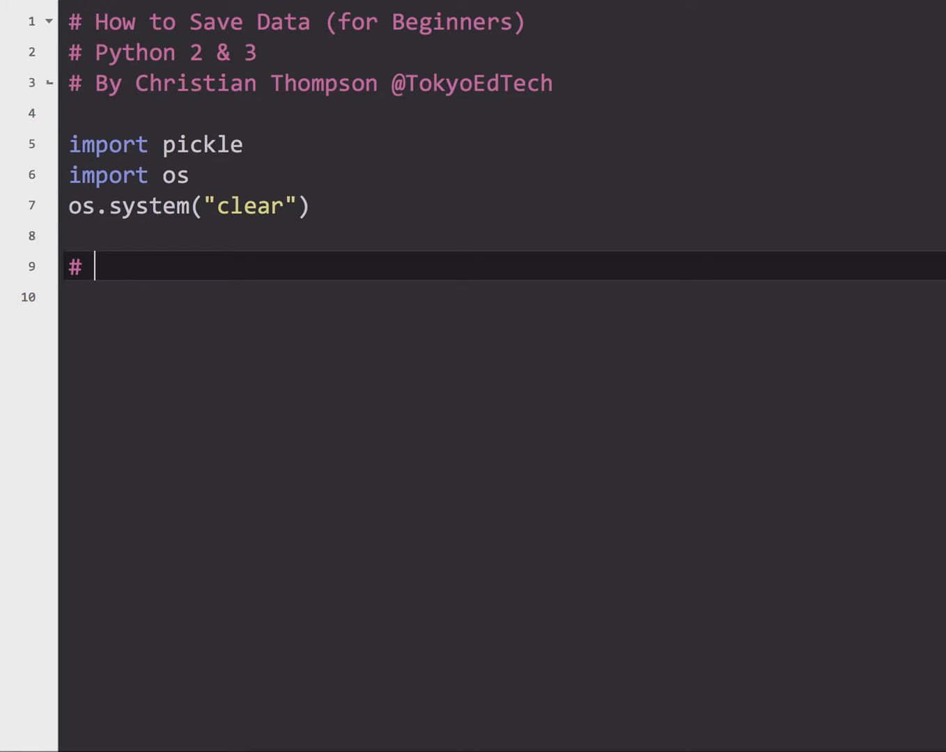
type("Create a list")
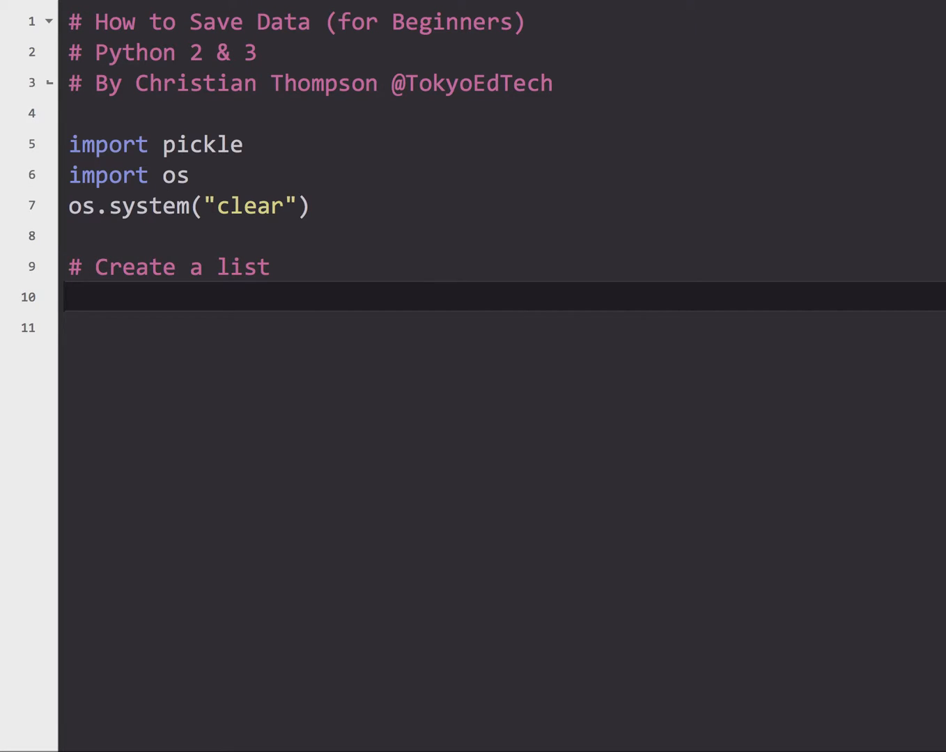
type("names")
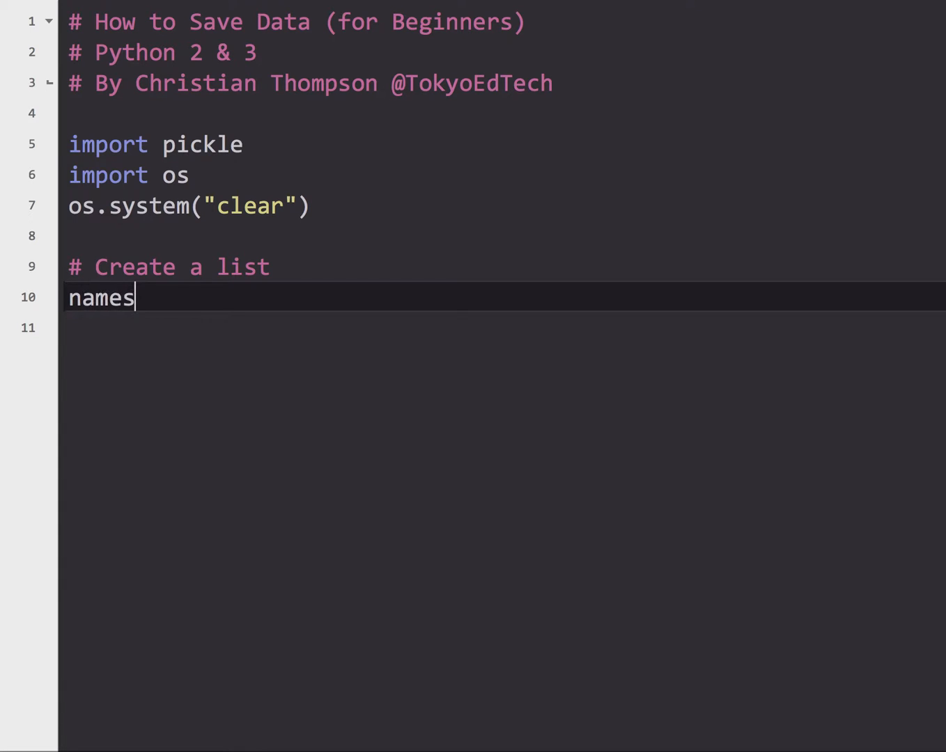
type("= [\"")
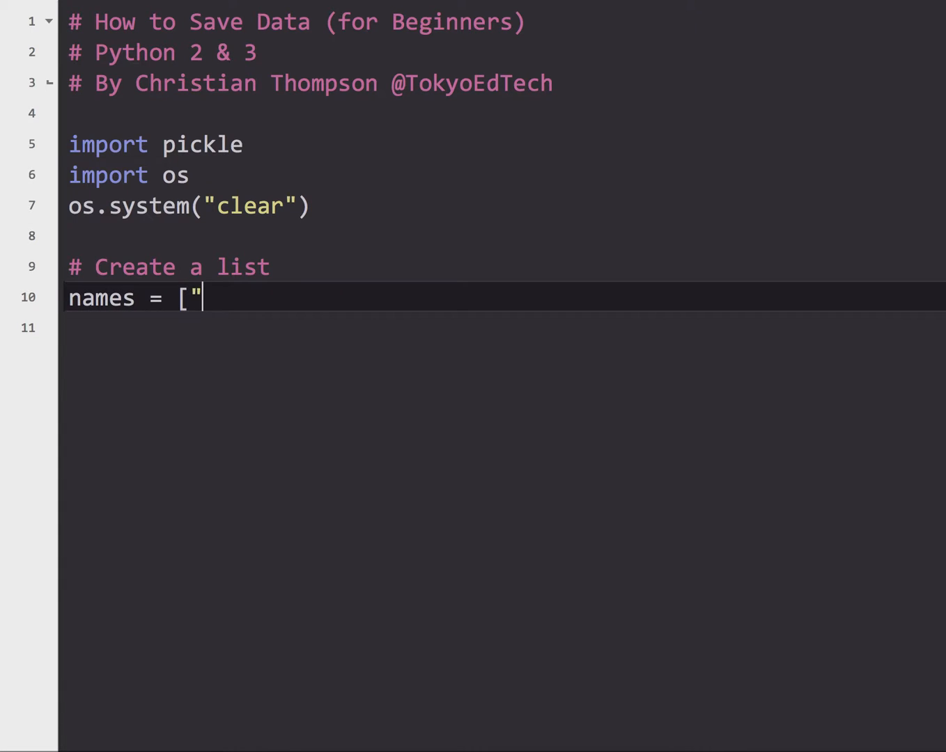
type("Angus You")
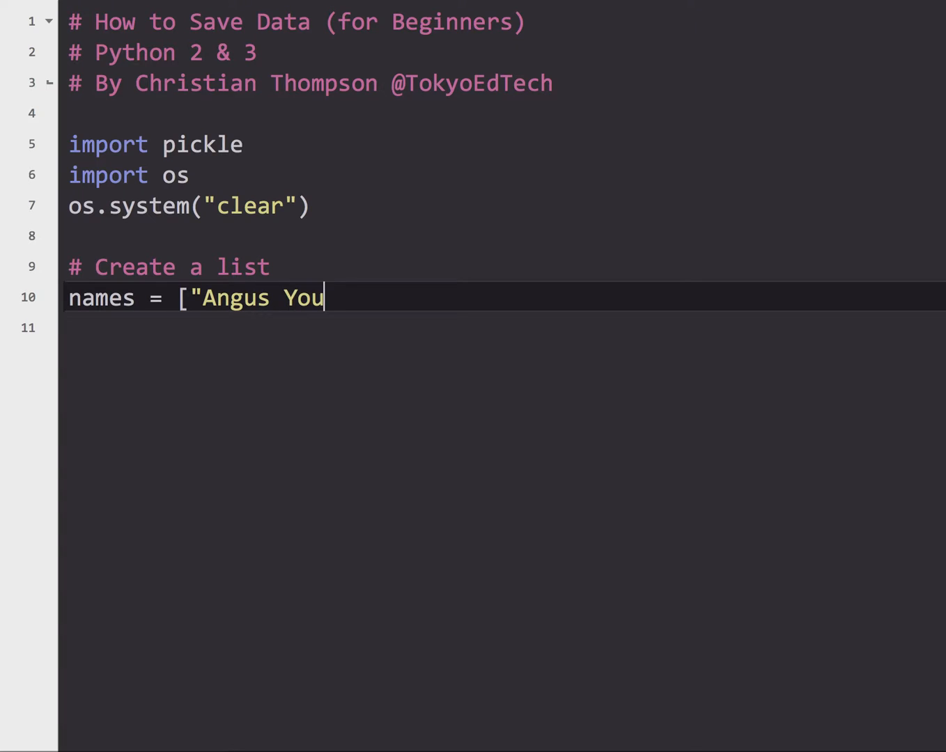
type("ng\", \"Malco")
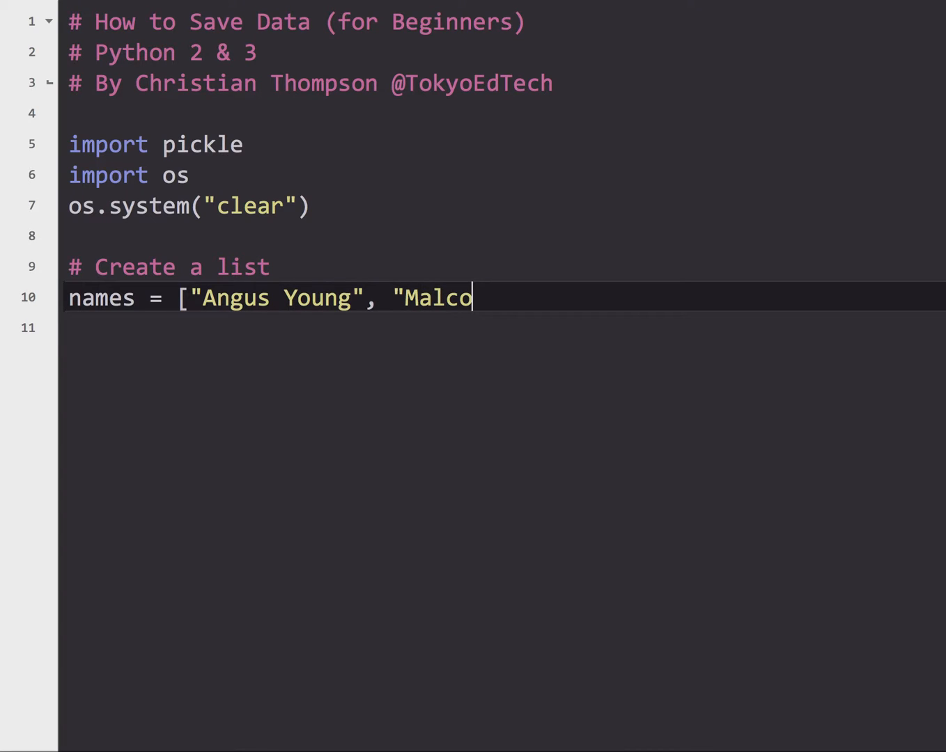
- Finish the list with "Malcolm Young" and "Bon Scott", closing the bracket
type("lm Y")
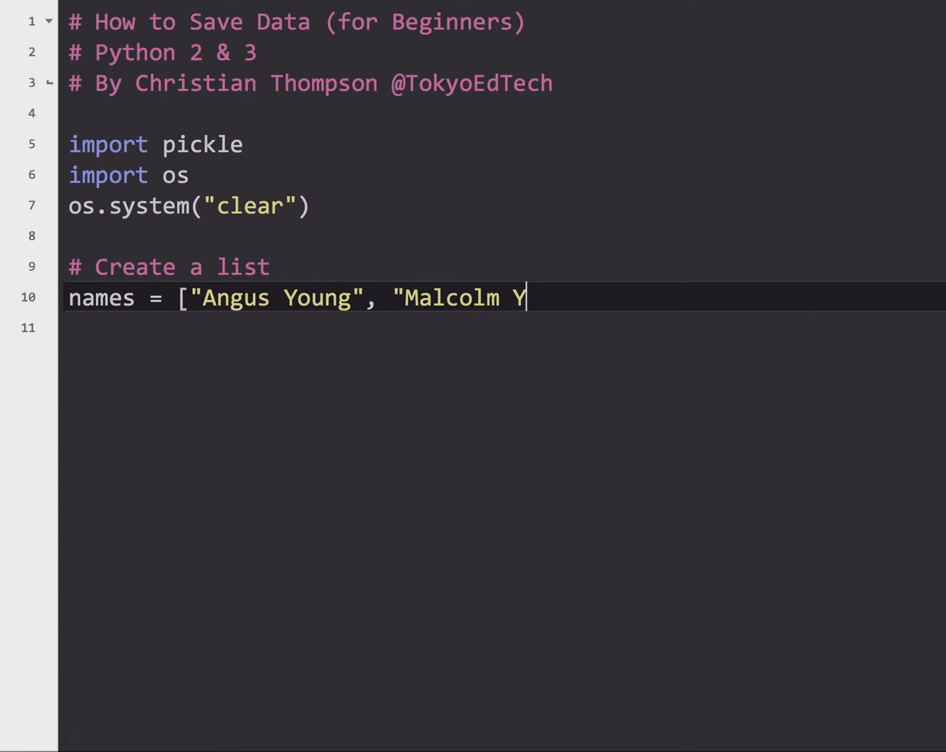
type("oung\", \"B")
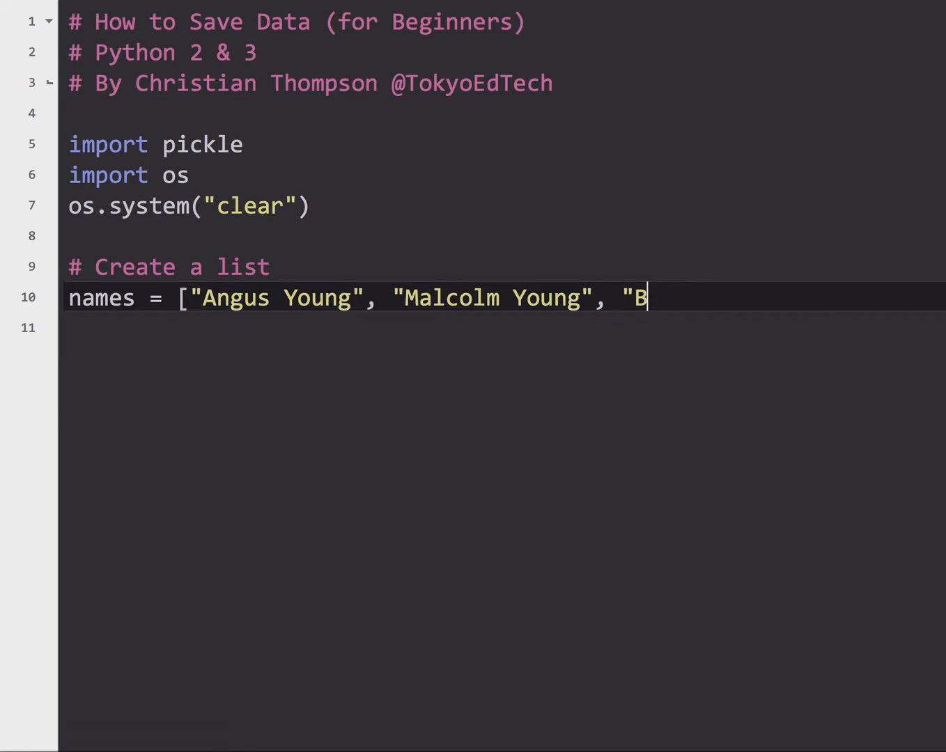
type("on Scott\"")
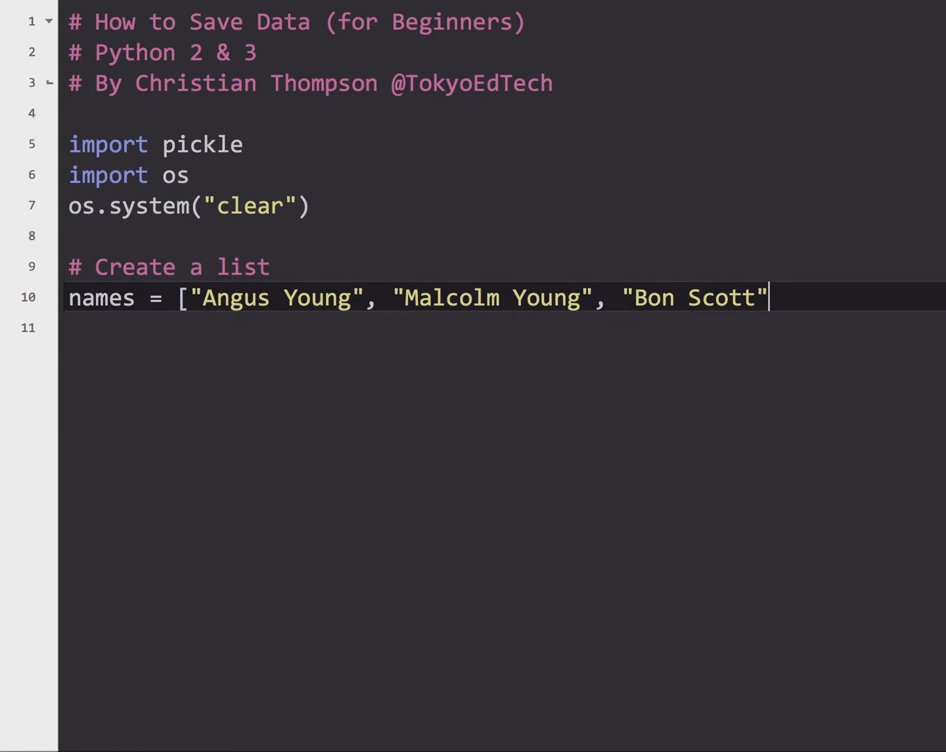
type("]")
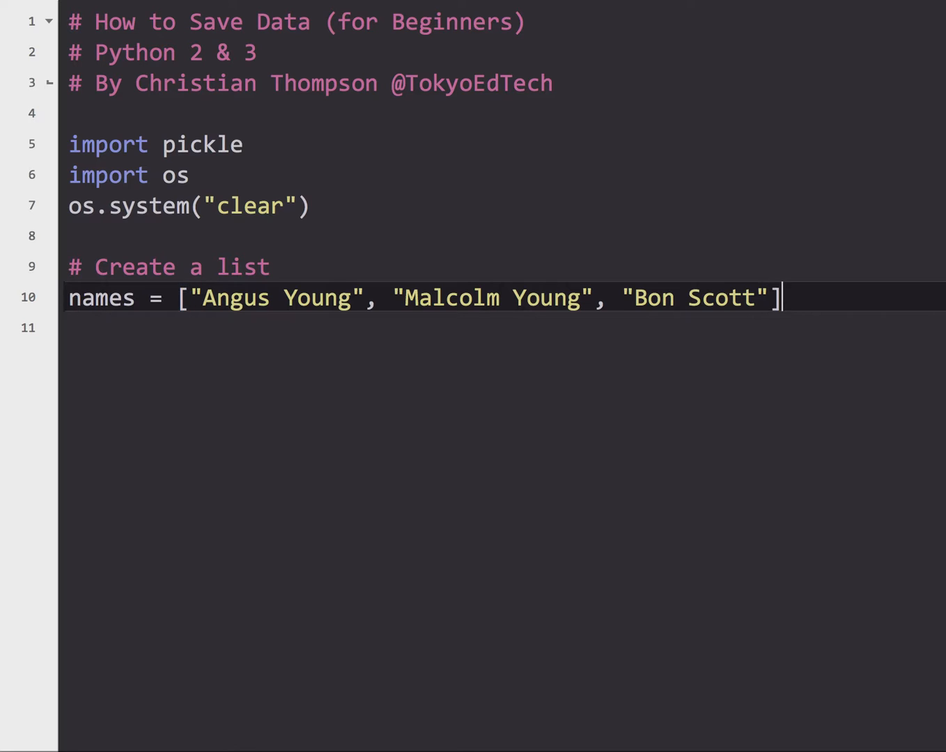
key("enter")
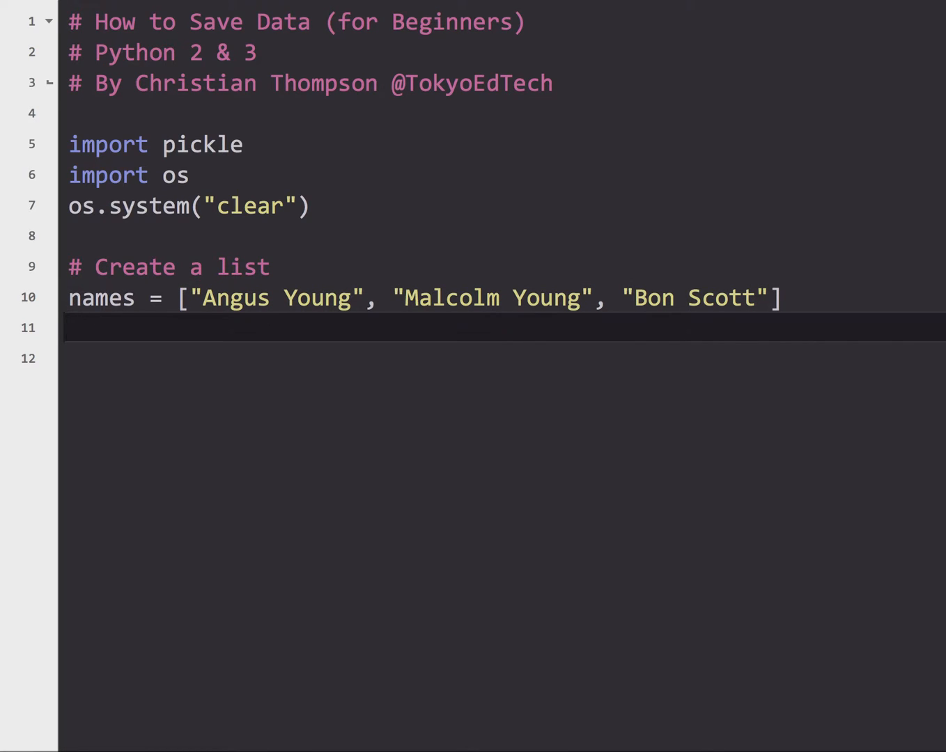
- Write '# Print the list', print("Original List") and print(names)
type("# P")
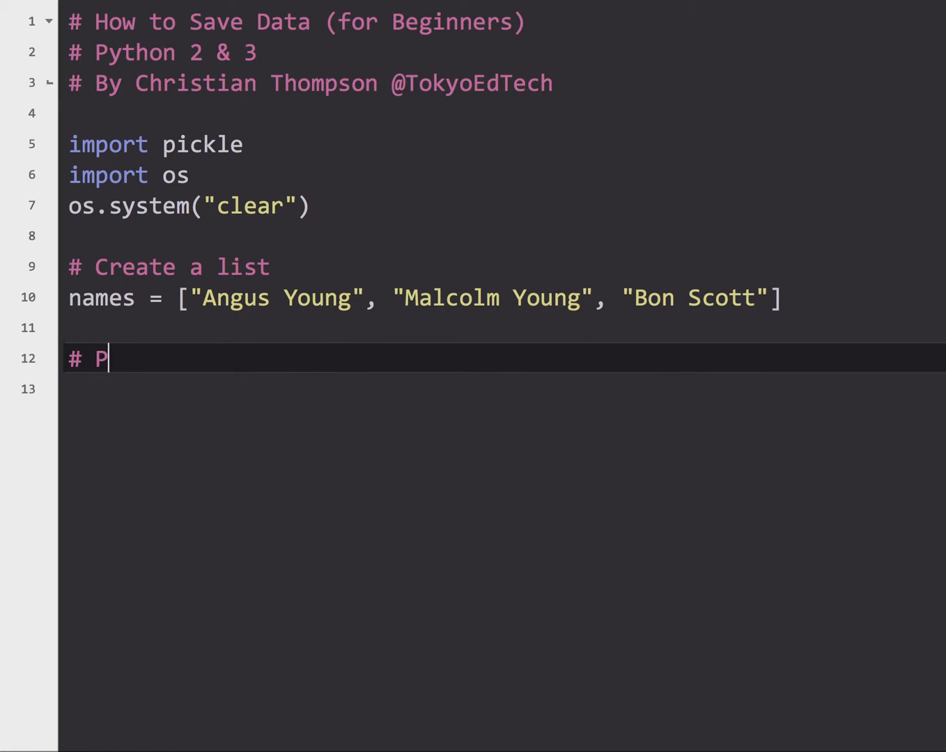
type("rint")
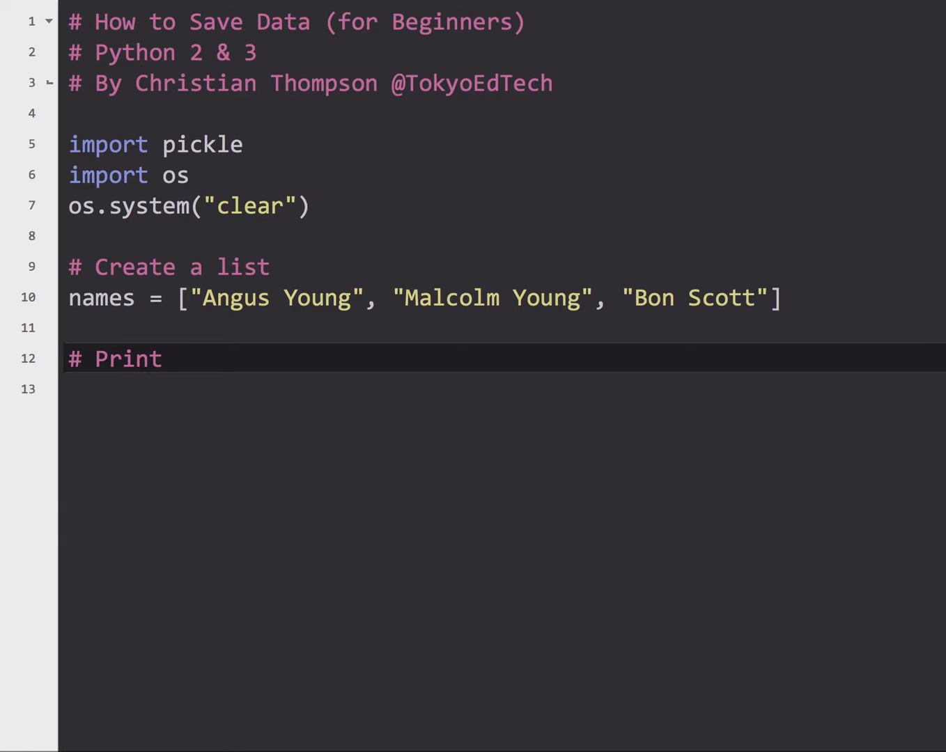
type("t")
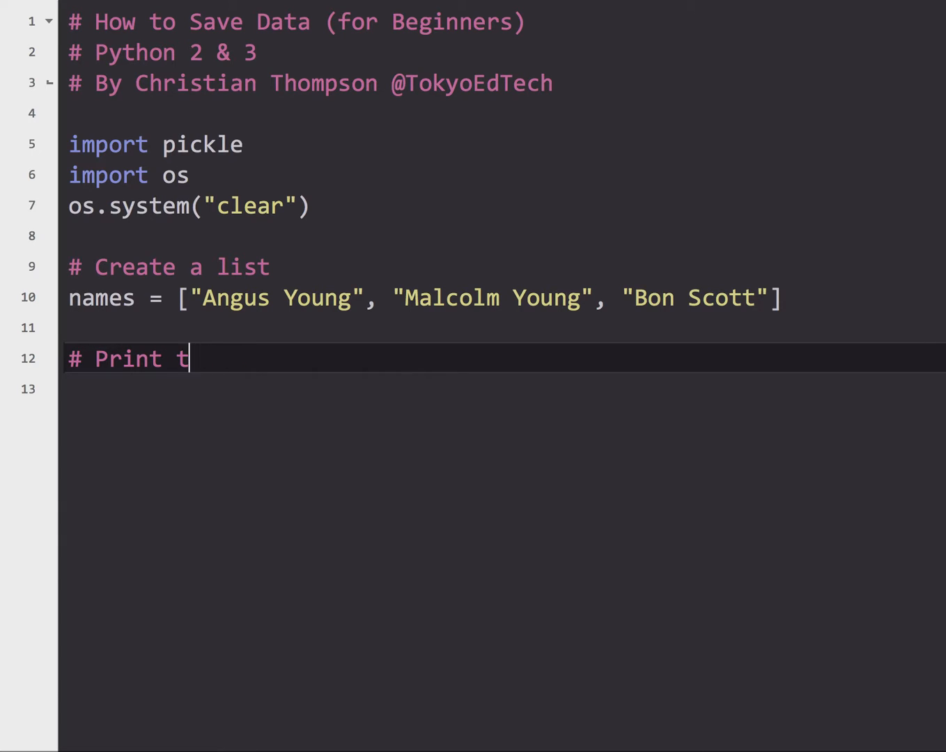
type("he list")
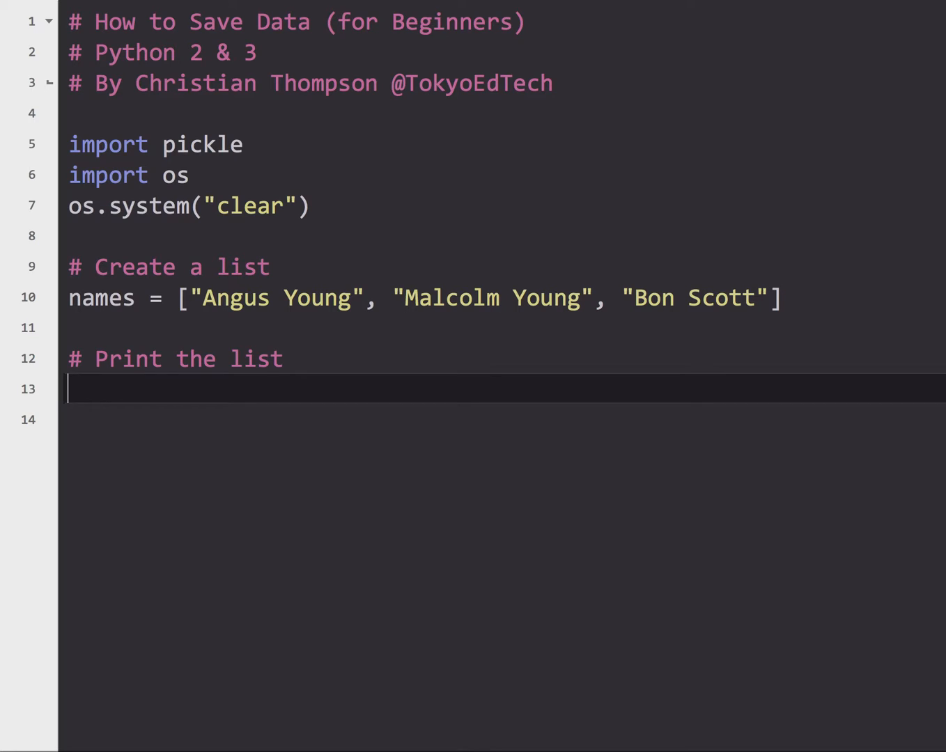
type("print(\"Ori")
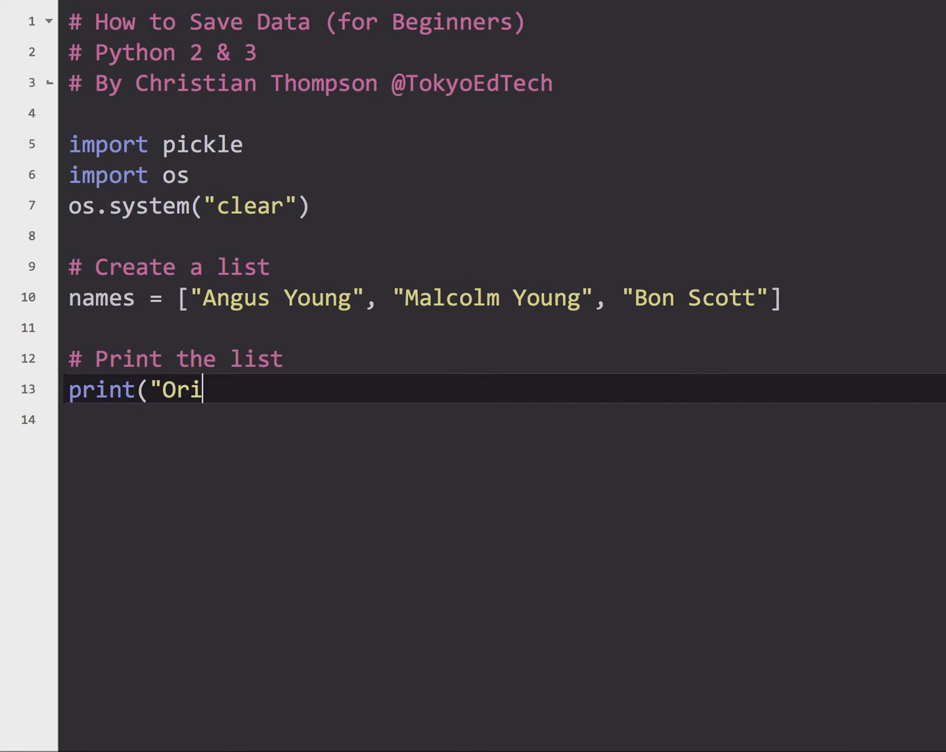
type("ginal List\"")
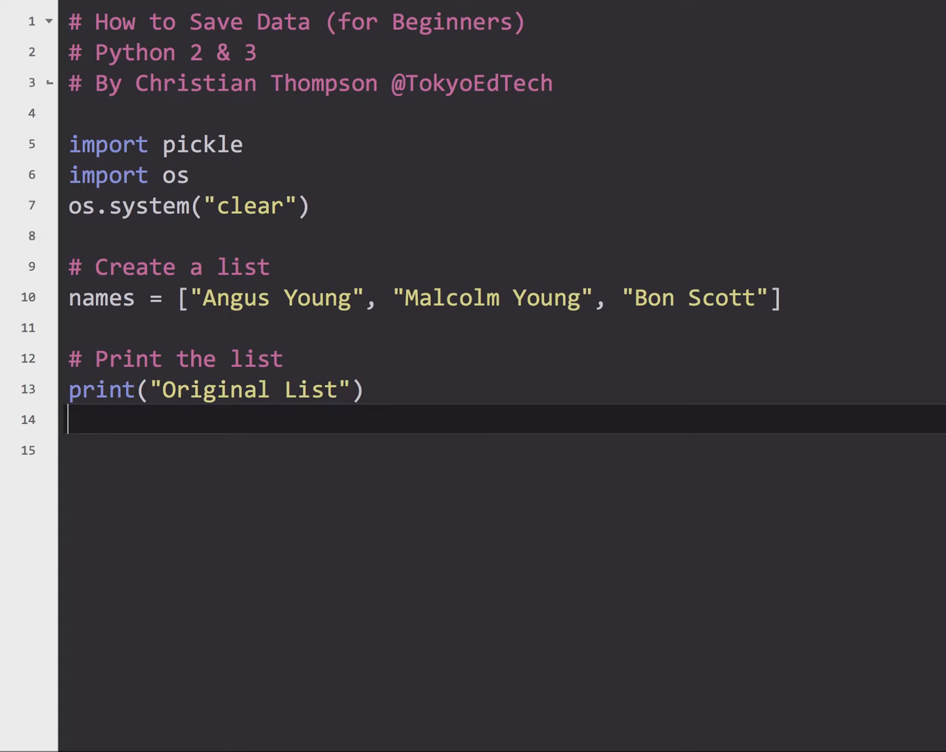
type("print(name")
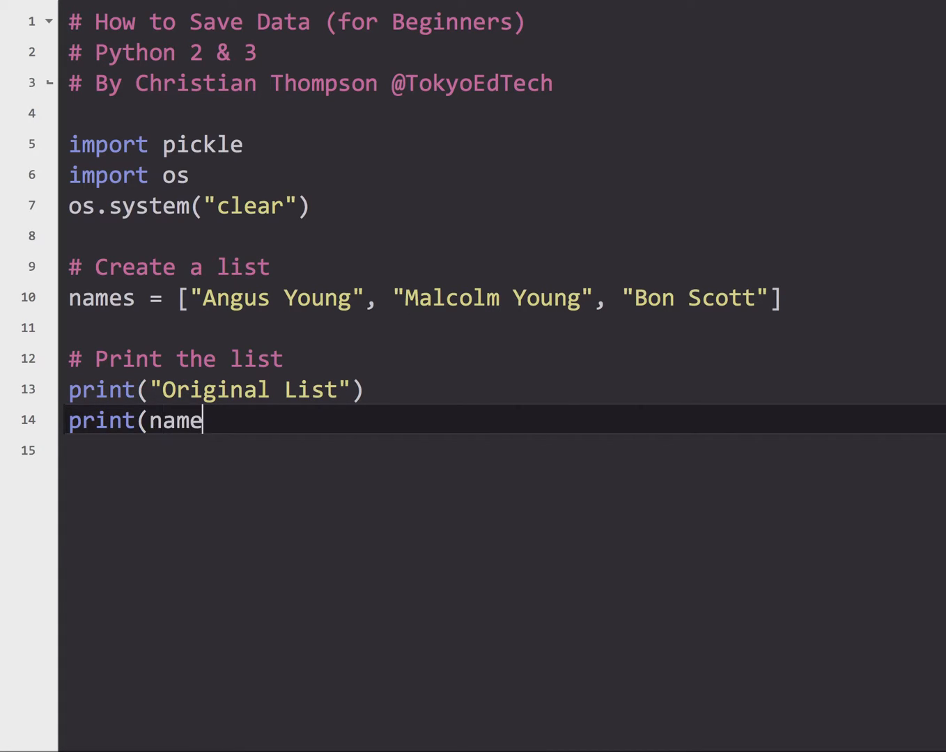
type("s)")
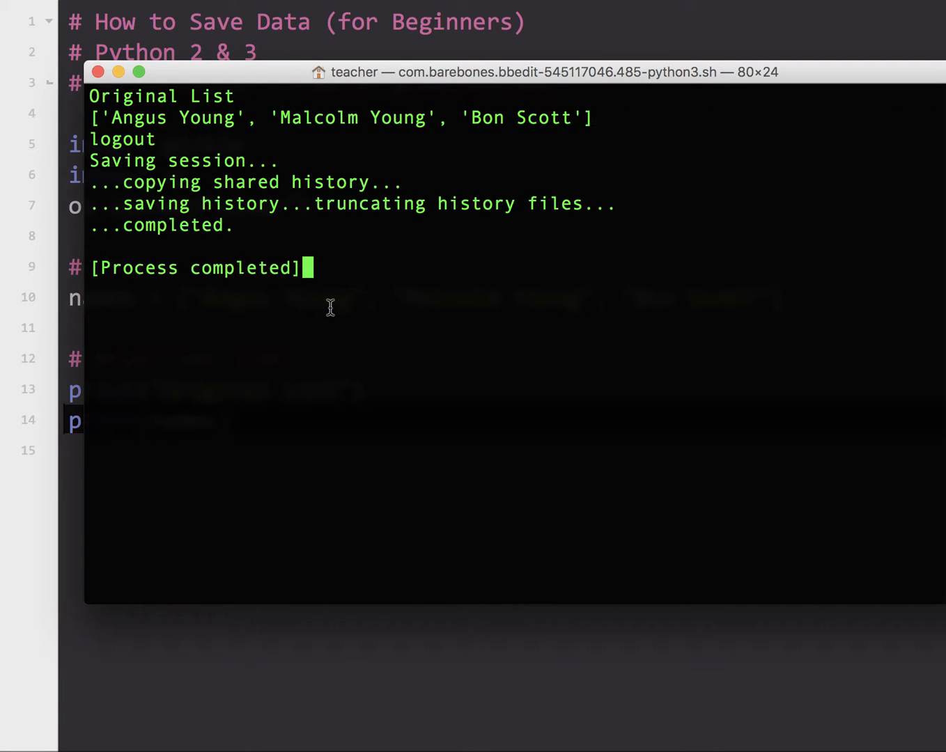
mouse_move(201, 97)
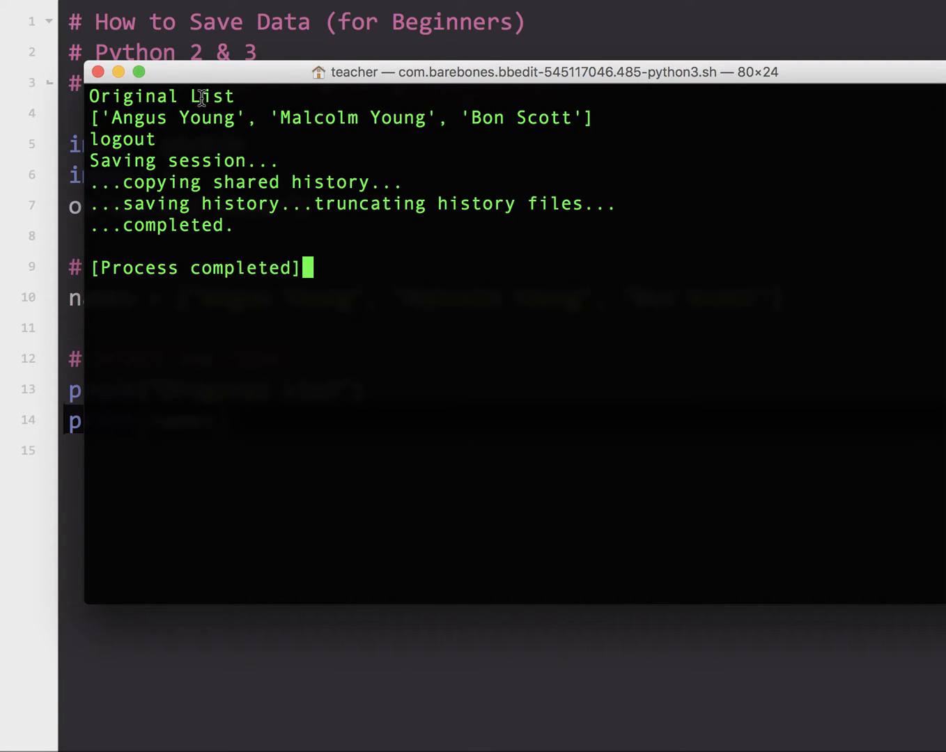
mouse_move(418, 128)
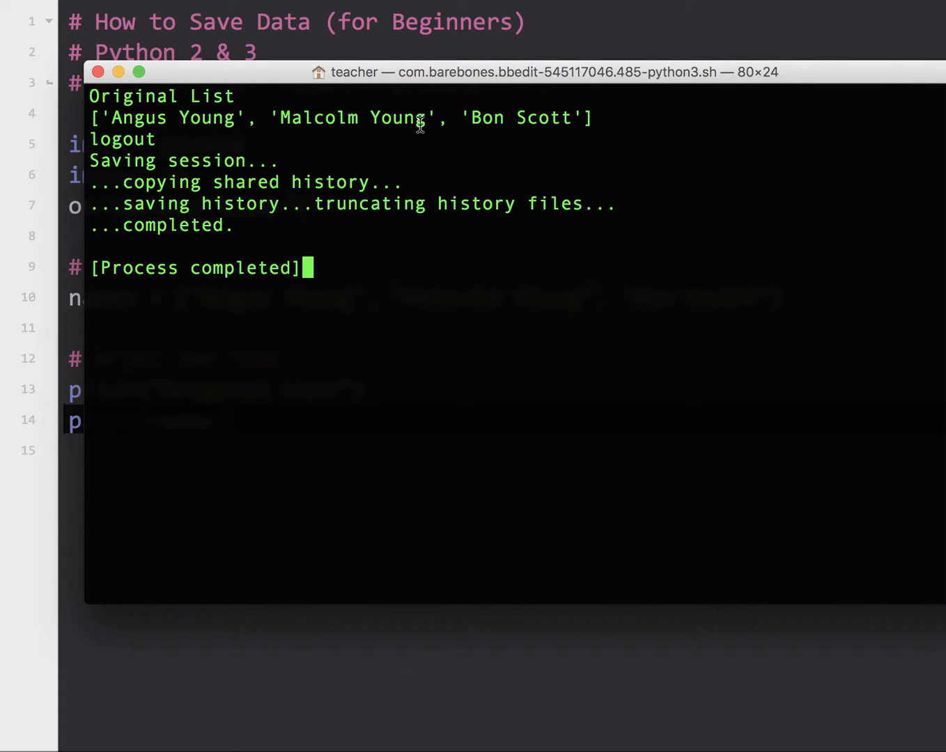
mouse_move(104, 84)
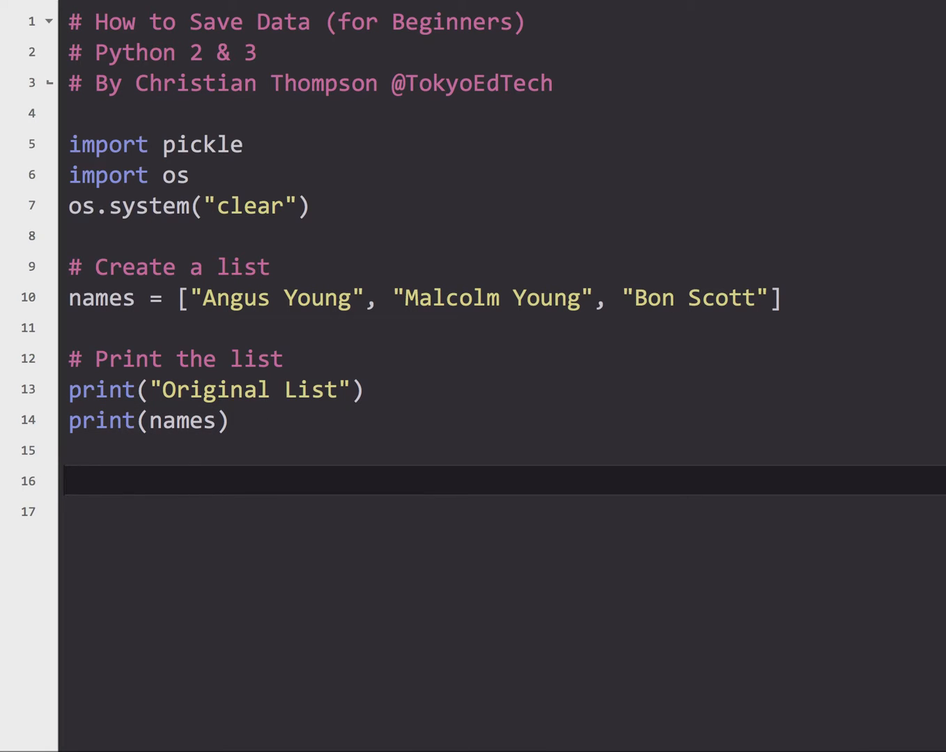
- Write the '# Save the' comment and start pickle.dump(names, ..
type("# Save the list")
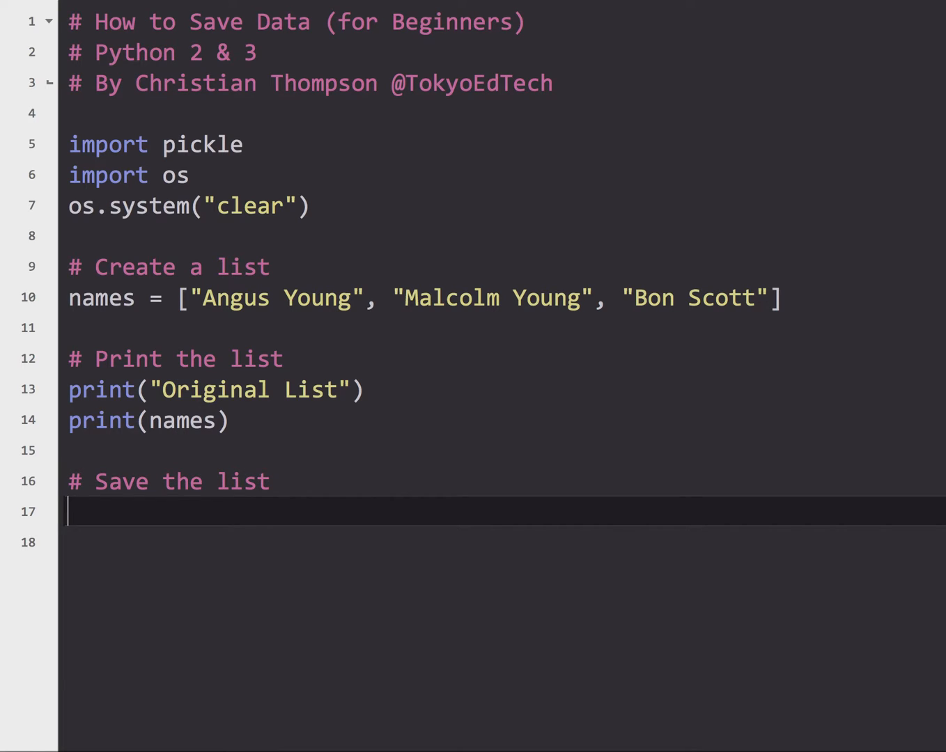
type("pickle")
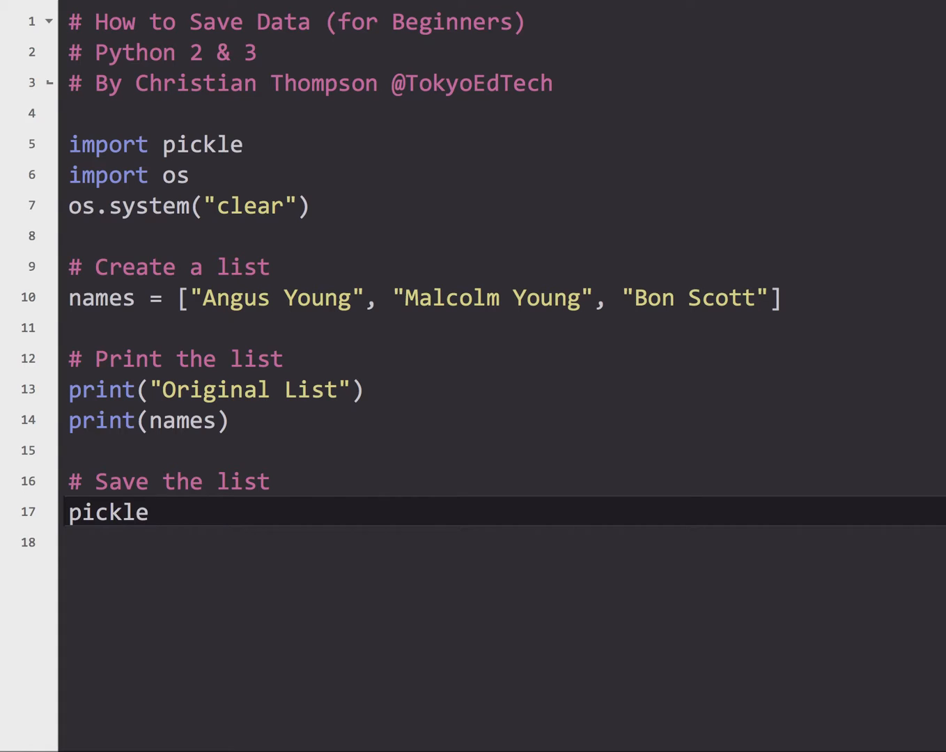
type(".dump")
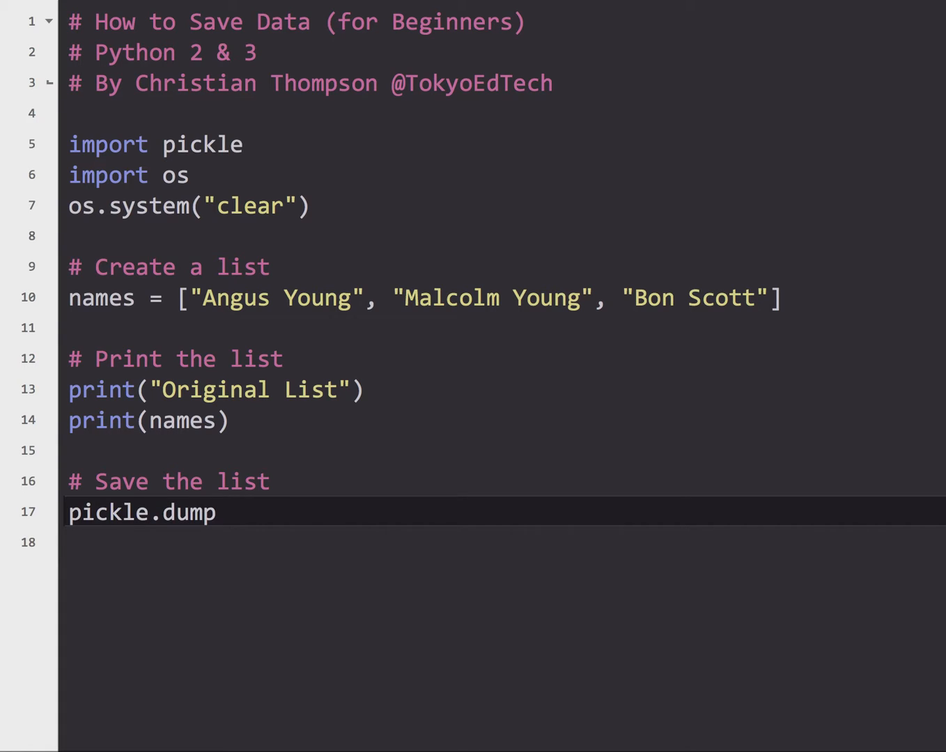
type("(")
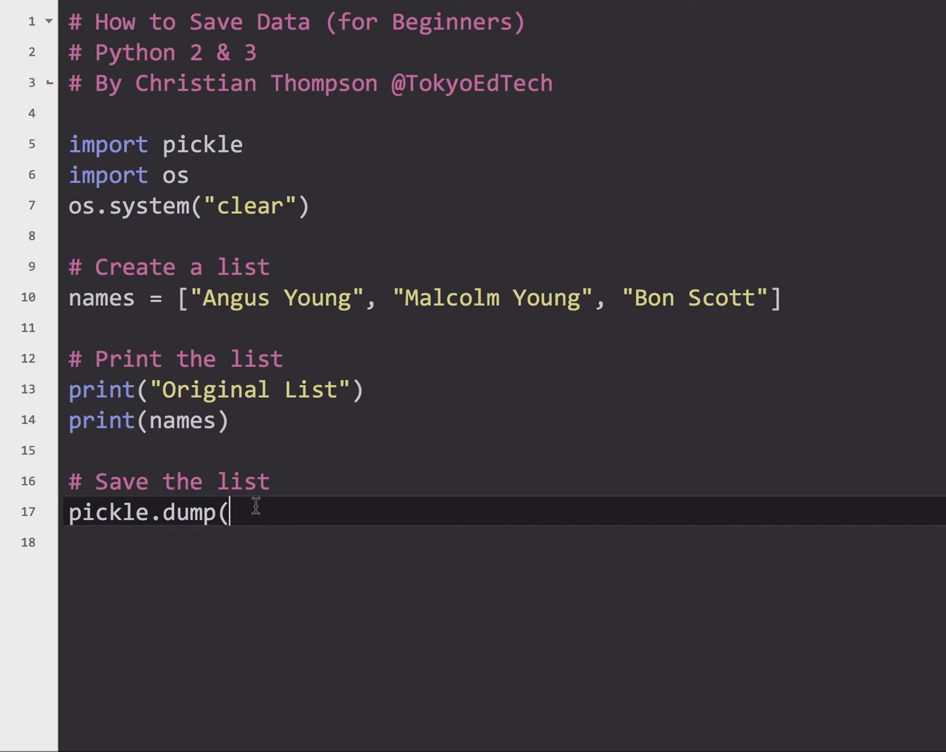
mouse_move(284, 390)
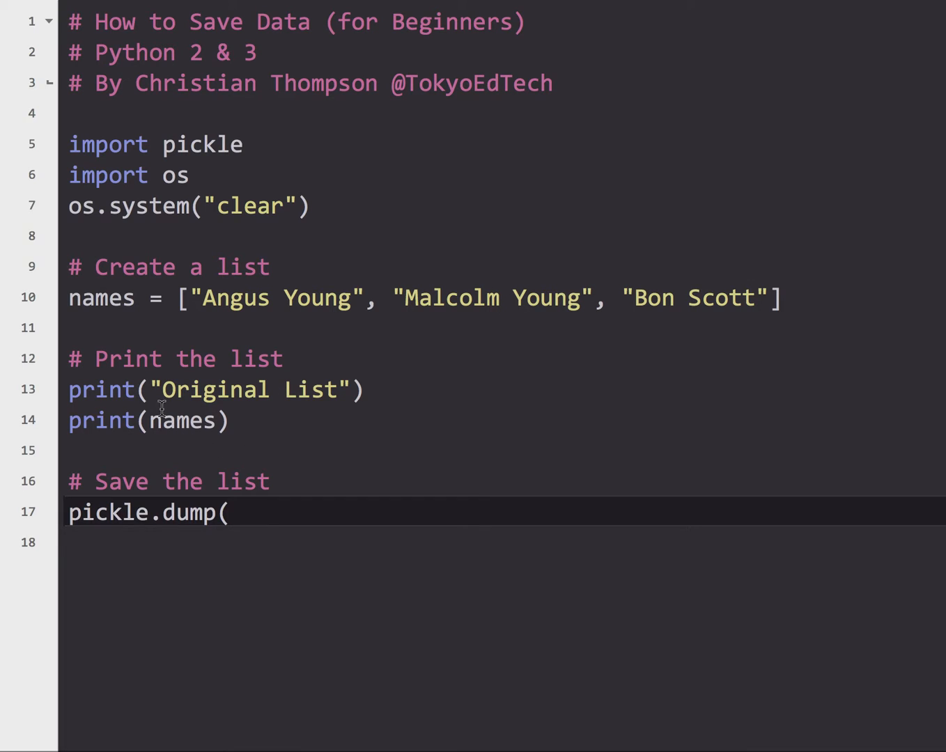
type("names")
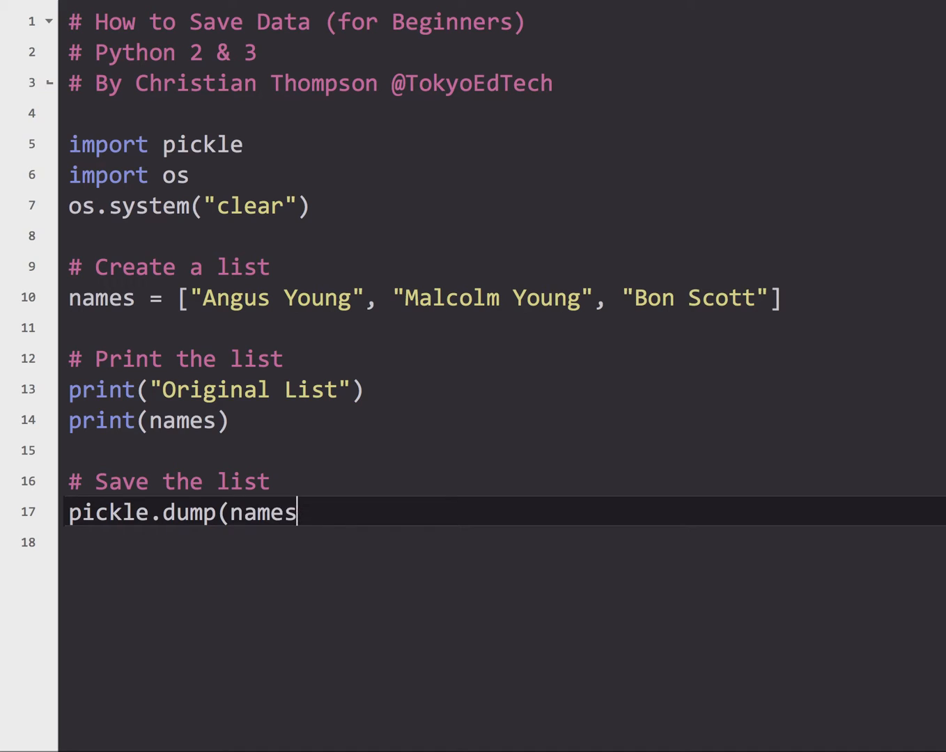
type(",")
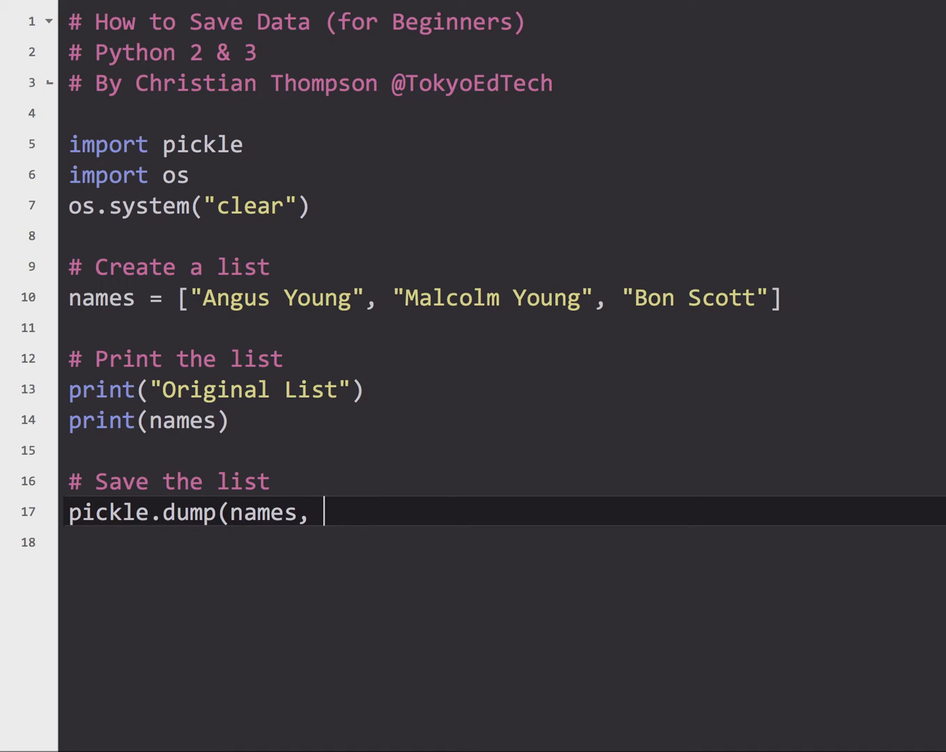
- Complete the dump with open("names.dat", "wb")) as the target file
type("open(")
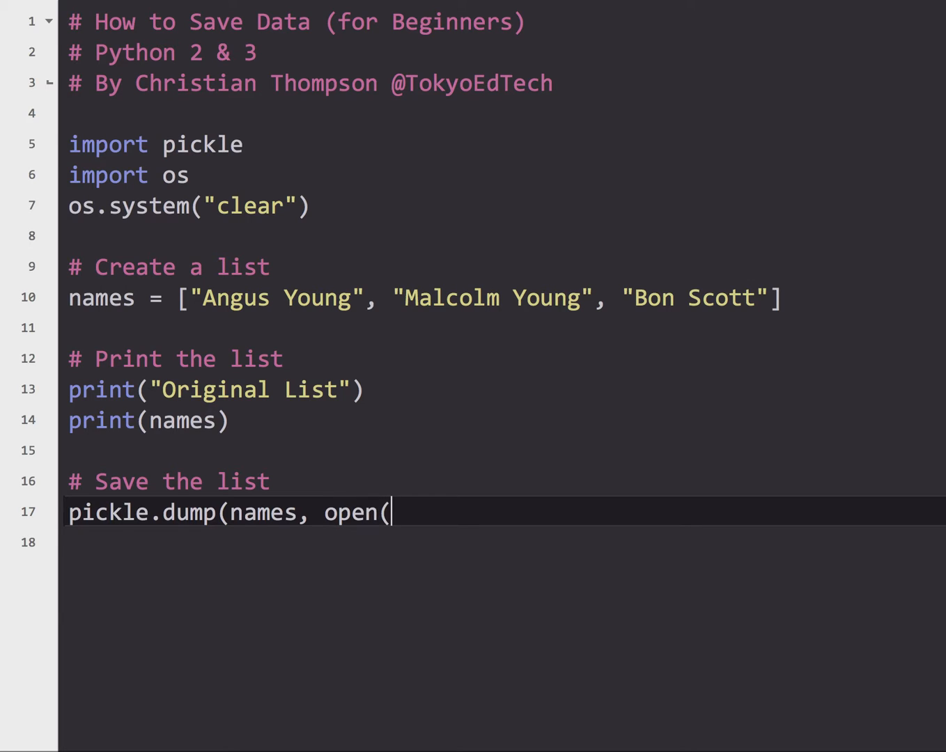
type("\"")
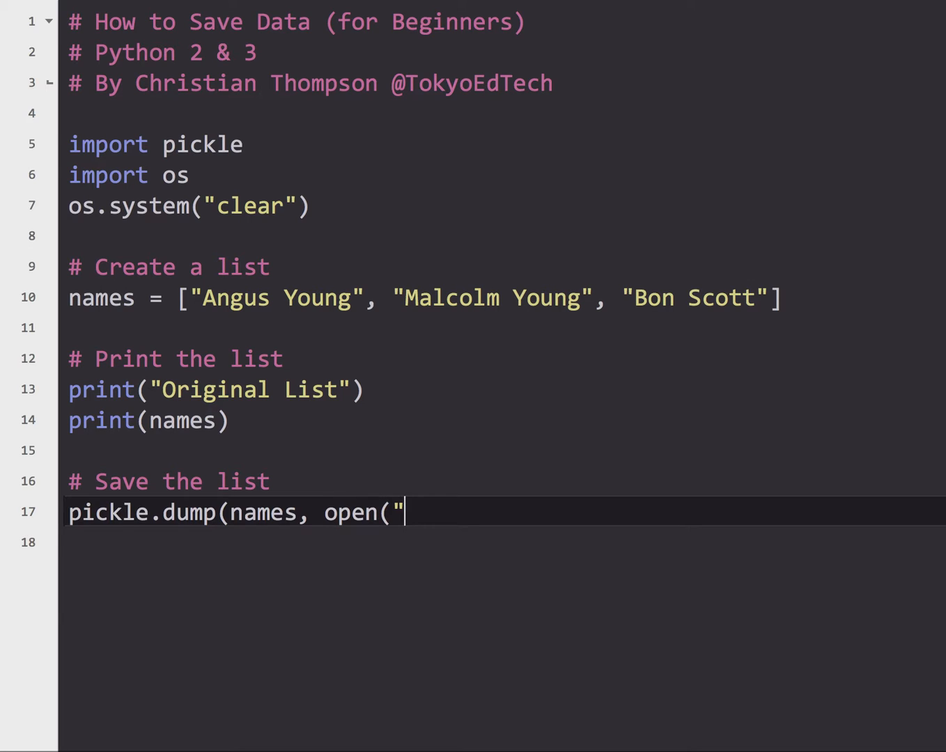
type("names.")
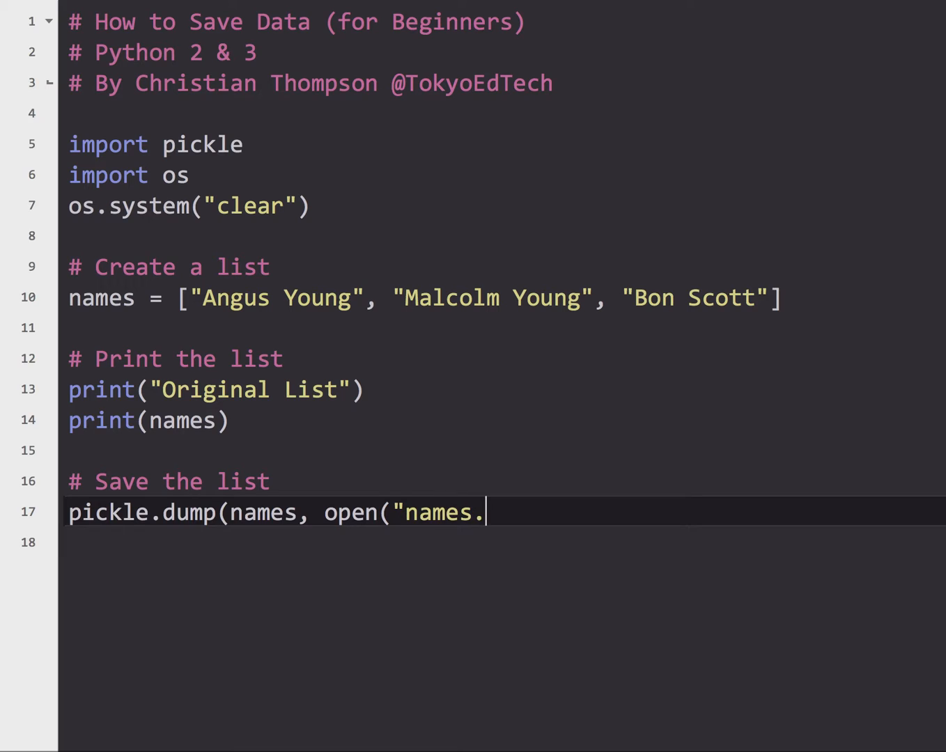
type("dat\"")
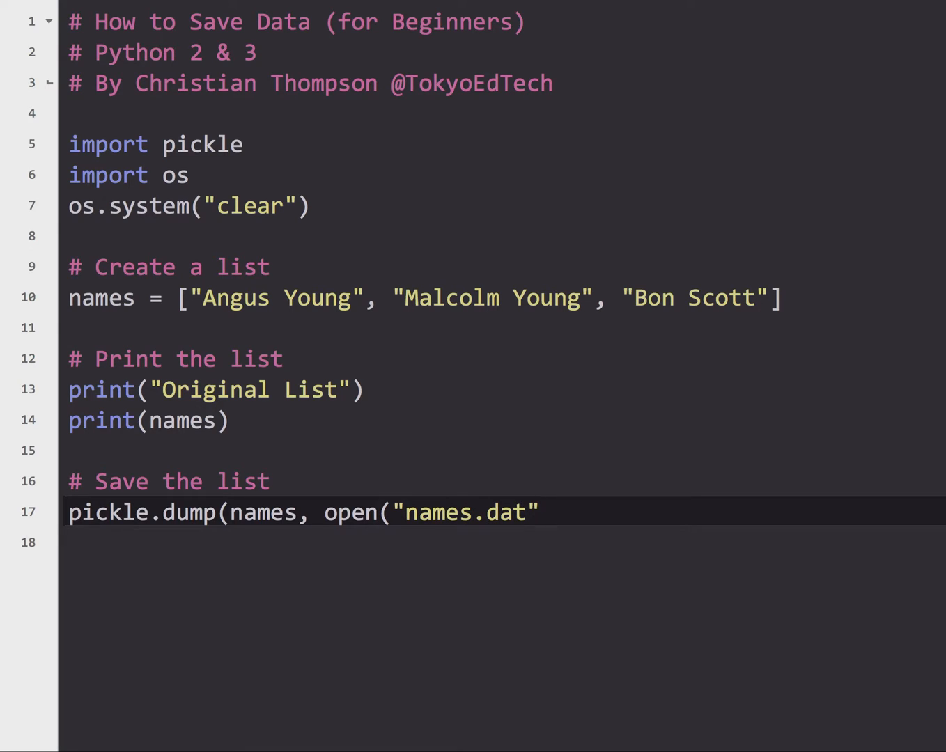
mouse_move(502, 514)
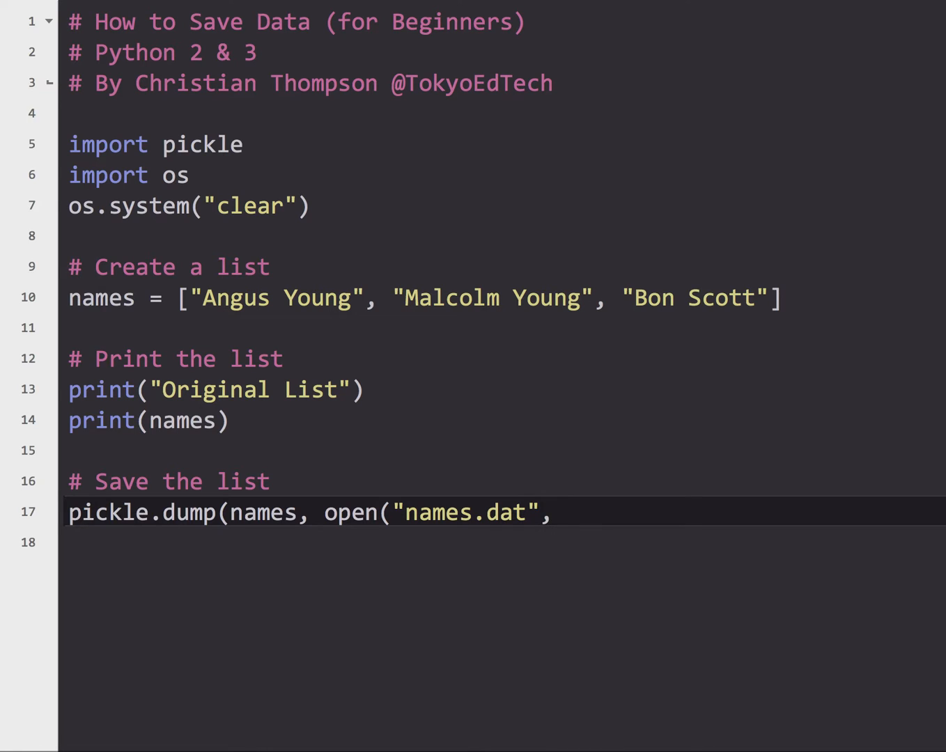
type("\"w")
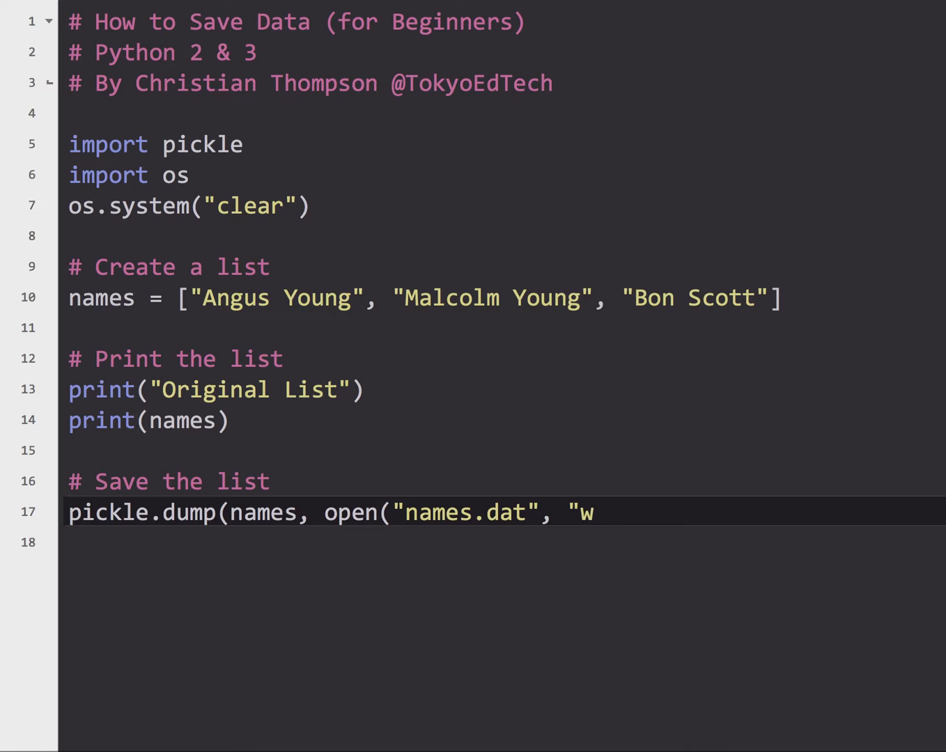
type("b\")")
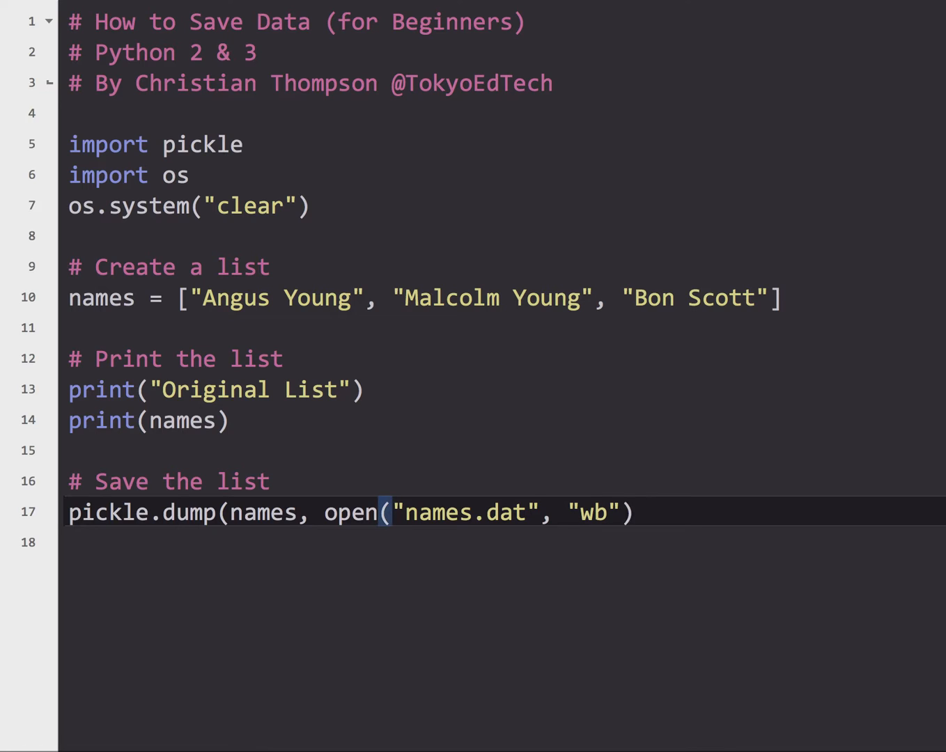
type(")")
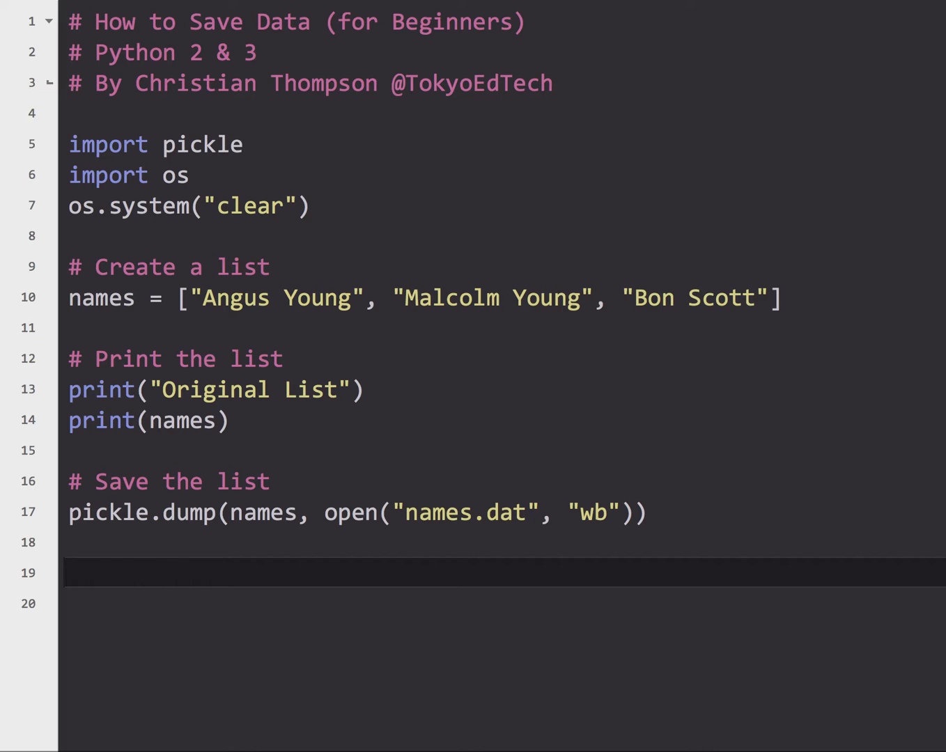
mouse_move(661, 421)
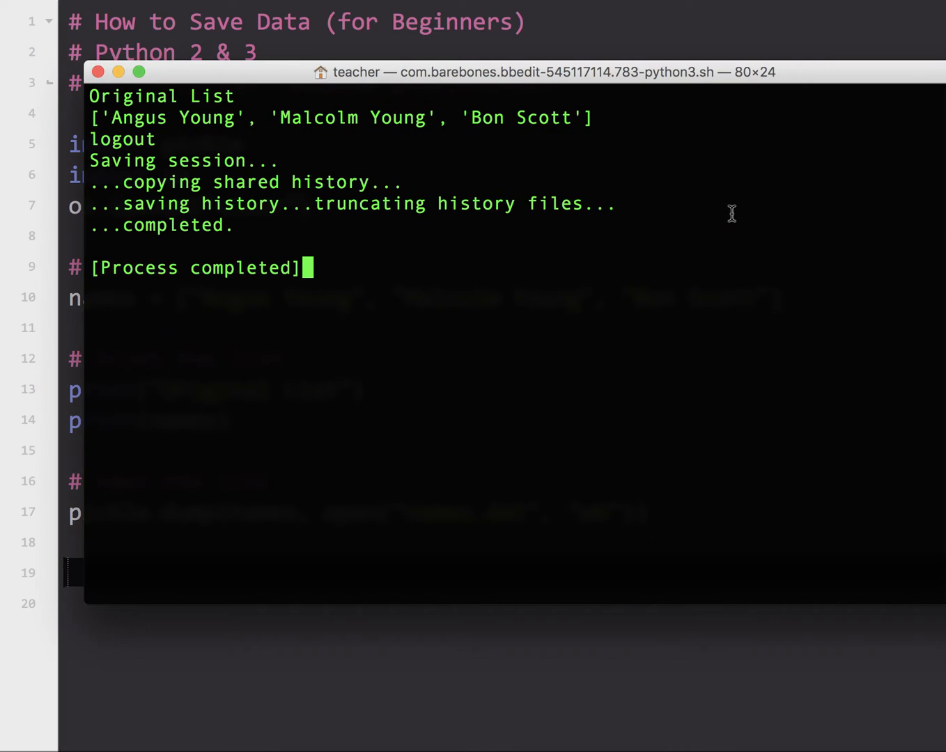
mouse_move(284, 92)
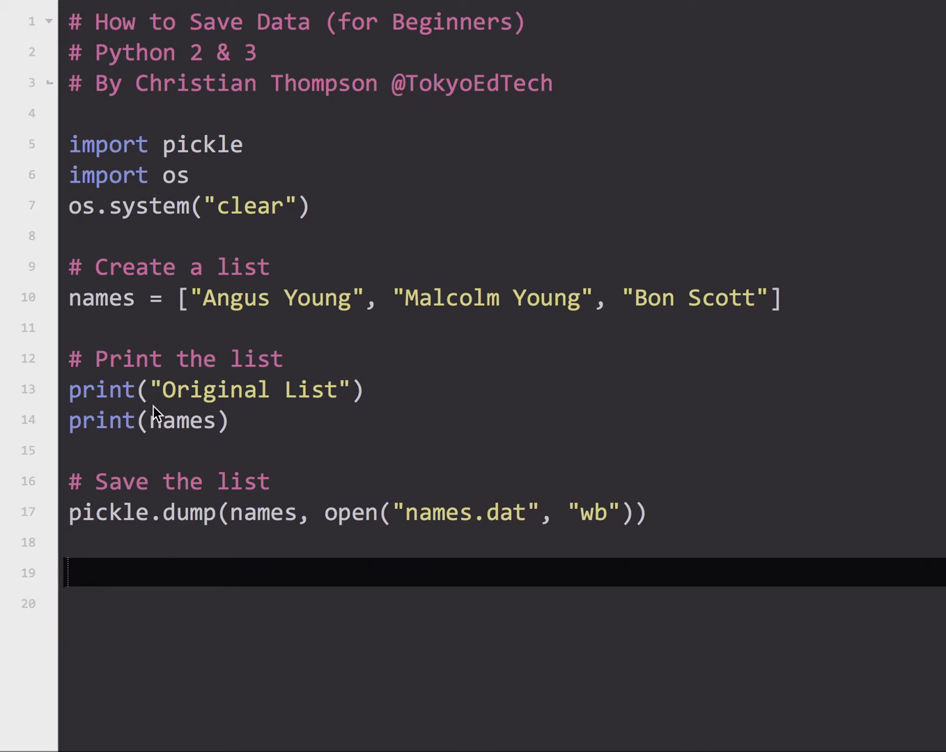
mouse_move(117, 579)
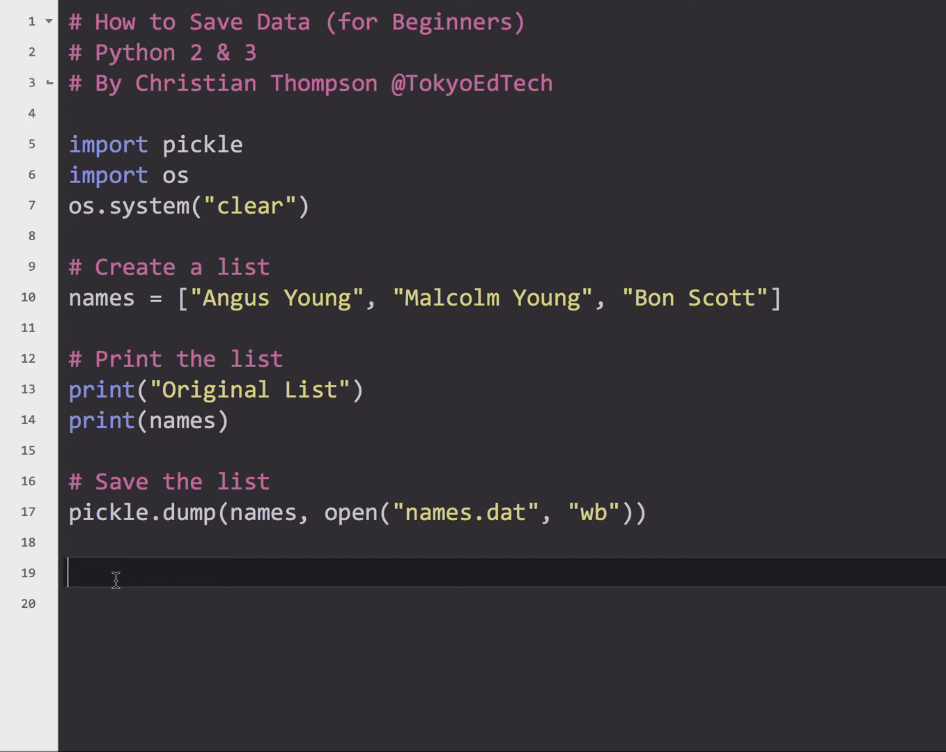
- Write the '# Change' comment and names.remove("Bon Scott")
type("# Chen")
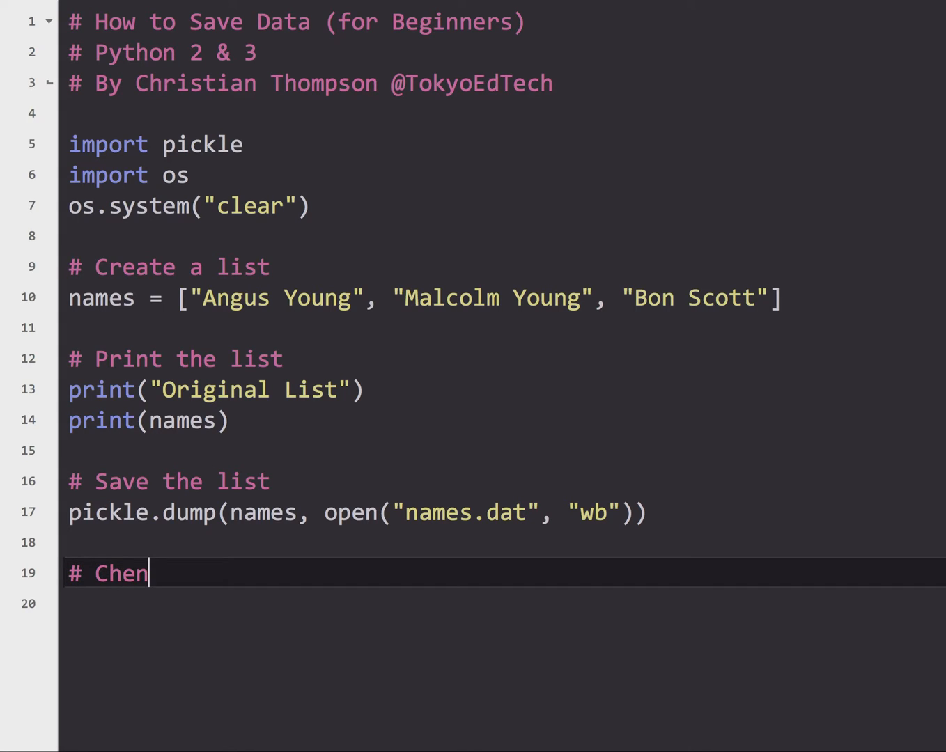
type("ange")
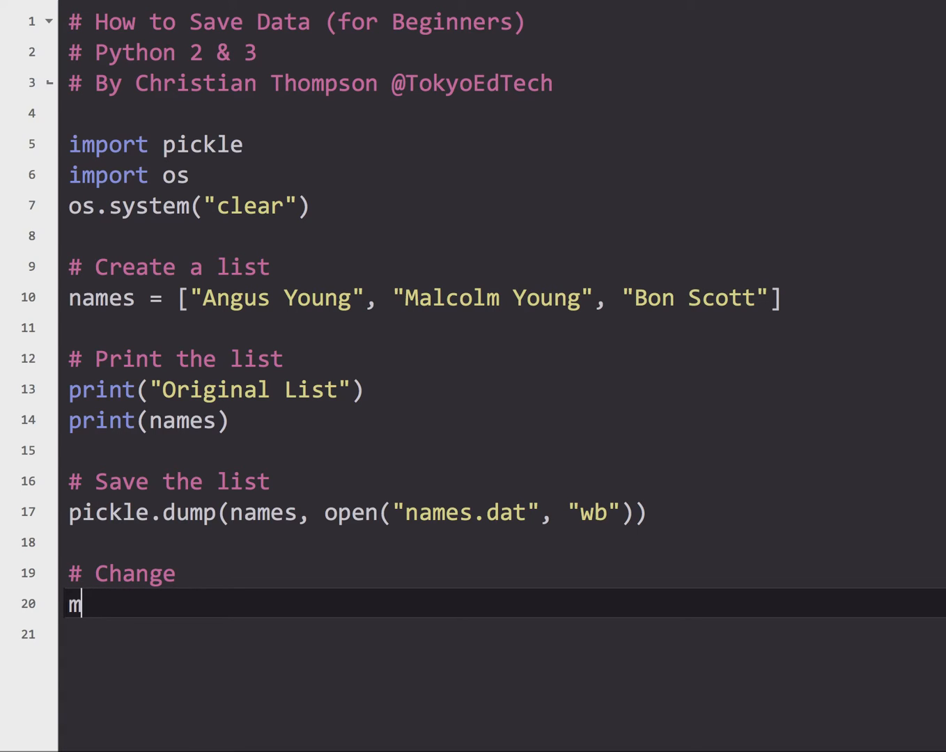
type("ames.re")
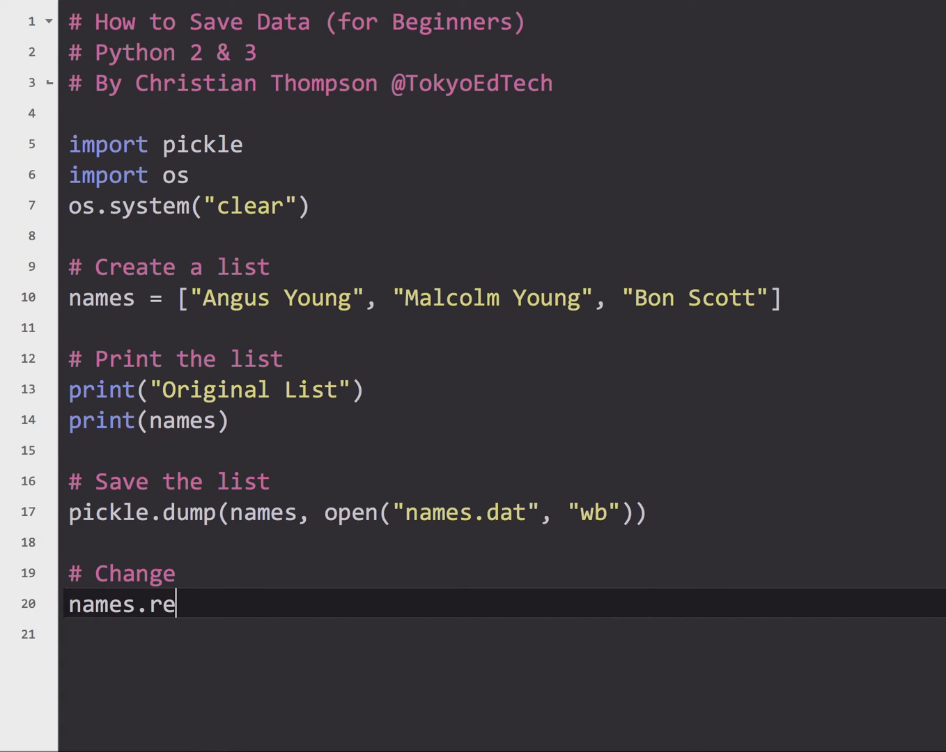
type("move(\"Bon")
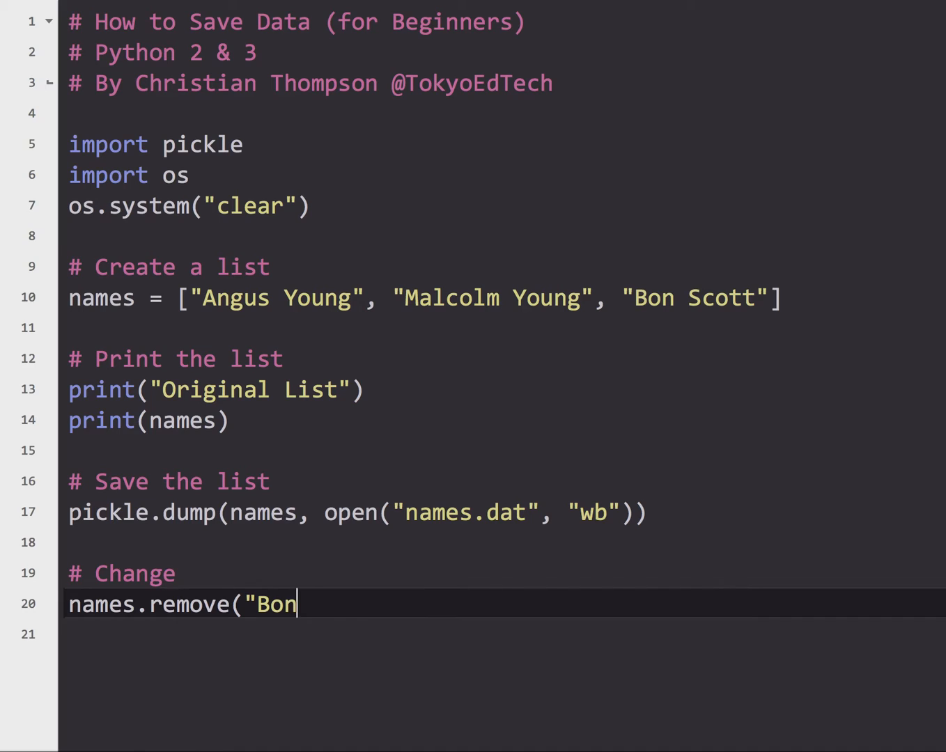
type("Scot")
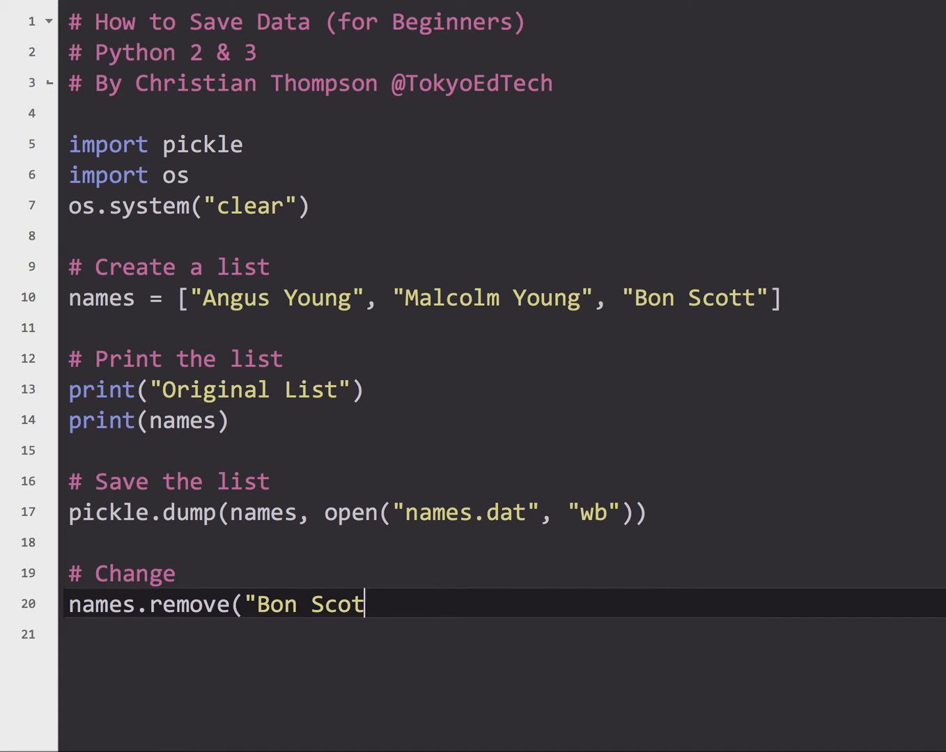
type("t\")")
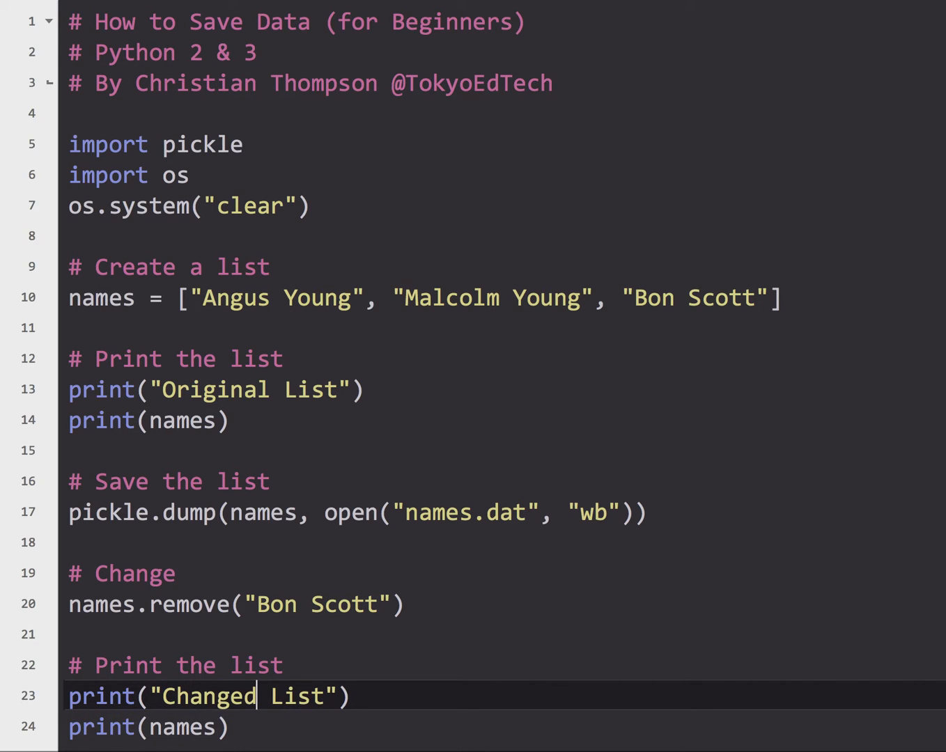
mouse_move(324, 597)
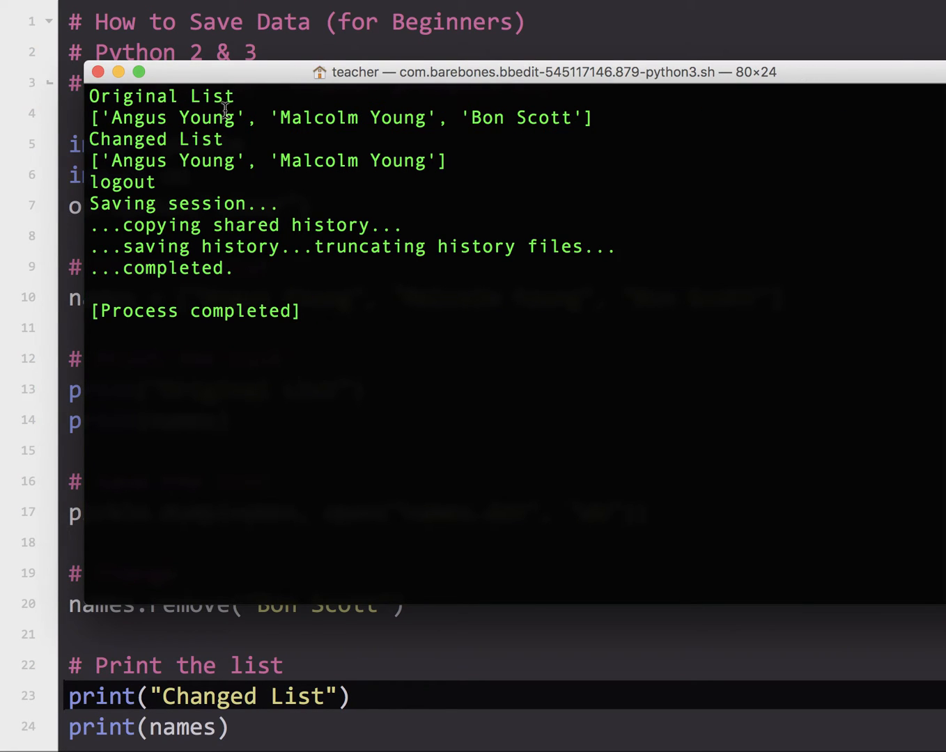
mouse_move(458, 176)
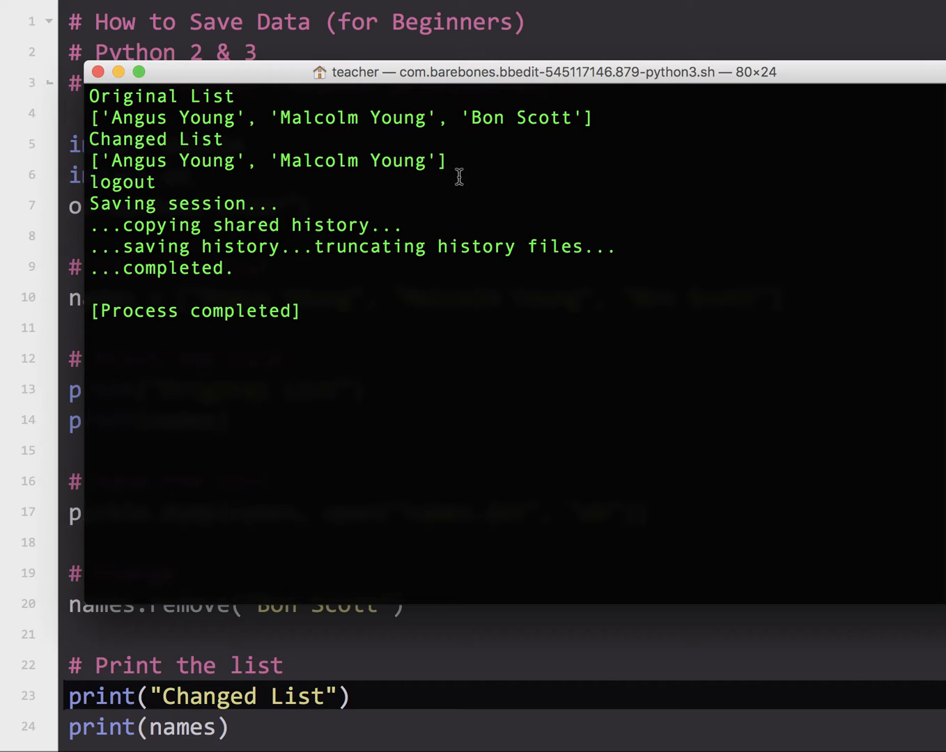
mouse_move(99, 72)
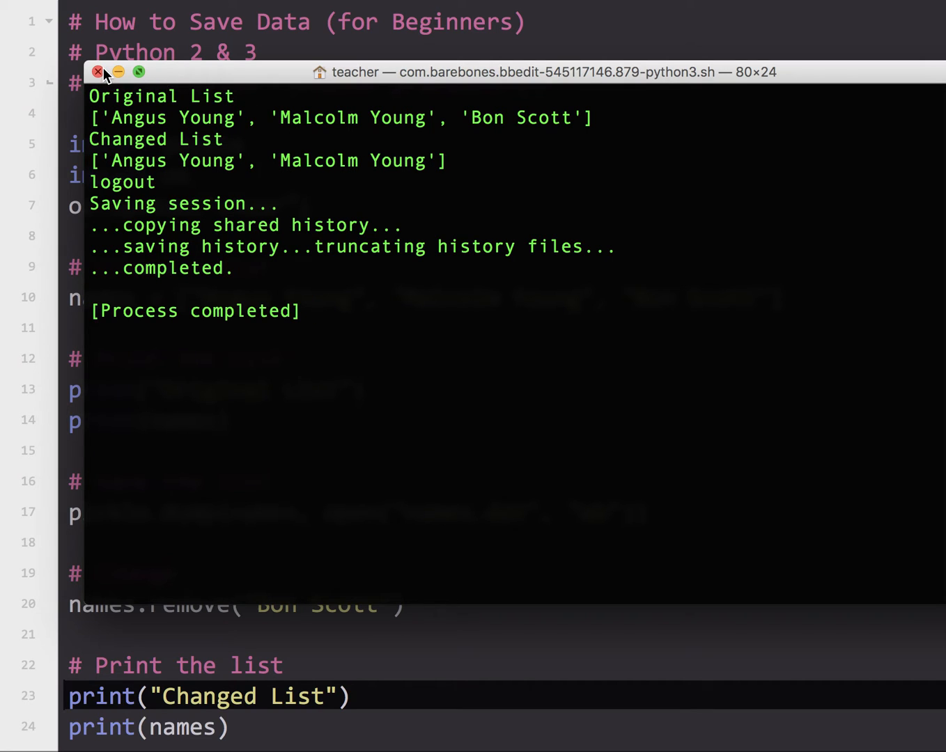
left_click(98, 73)
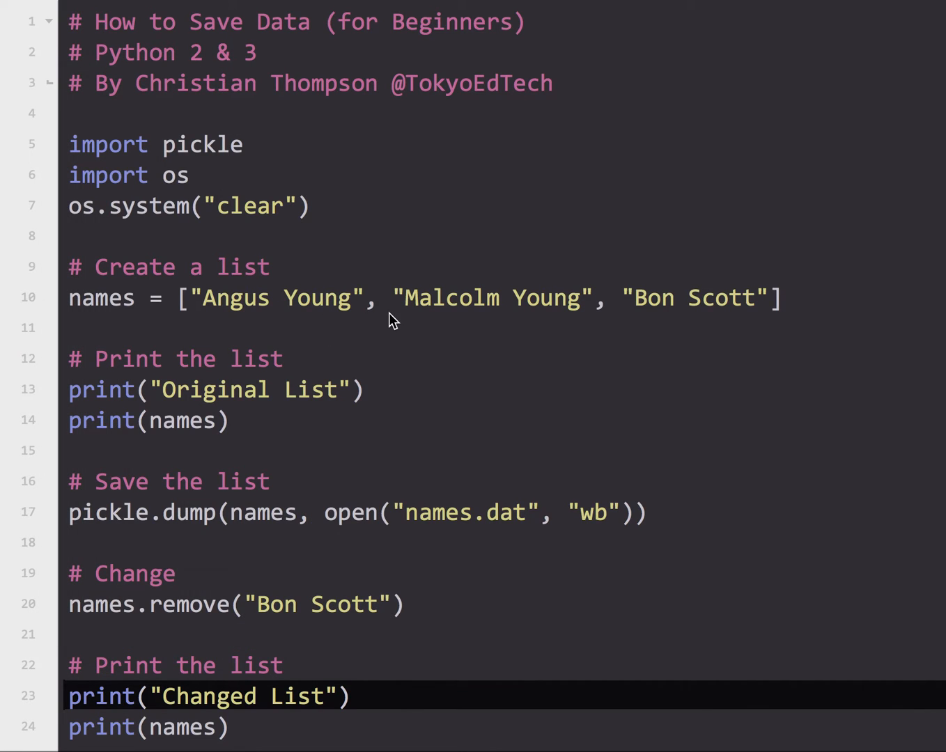
- Write the '# Load the' comment and start names = pickle.load(
scroll("down", 3)
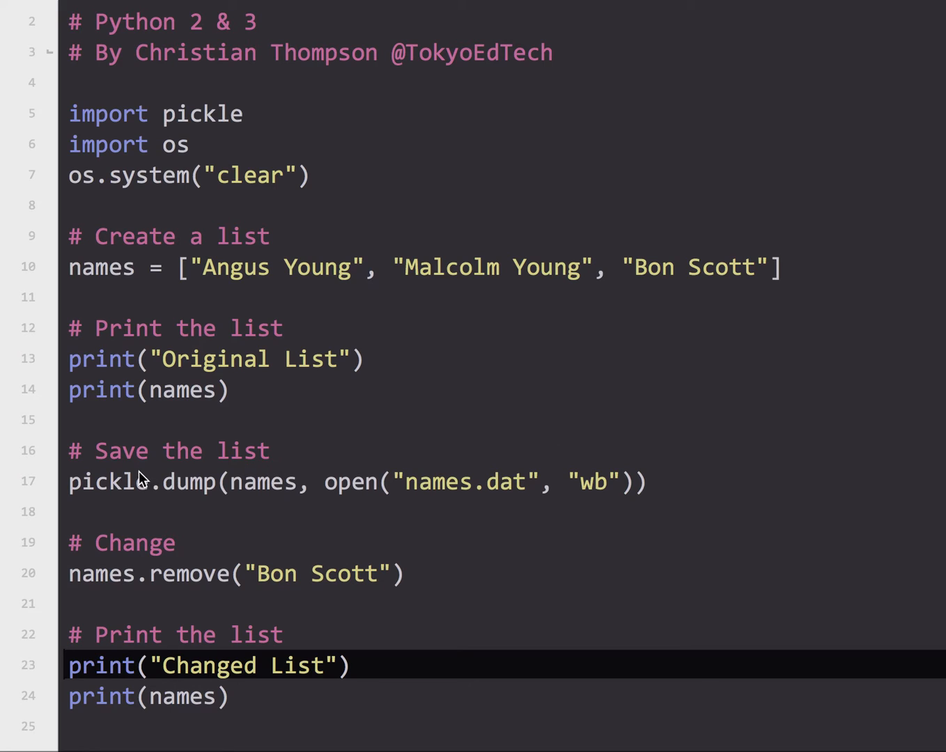
mouse_move(250, 708)
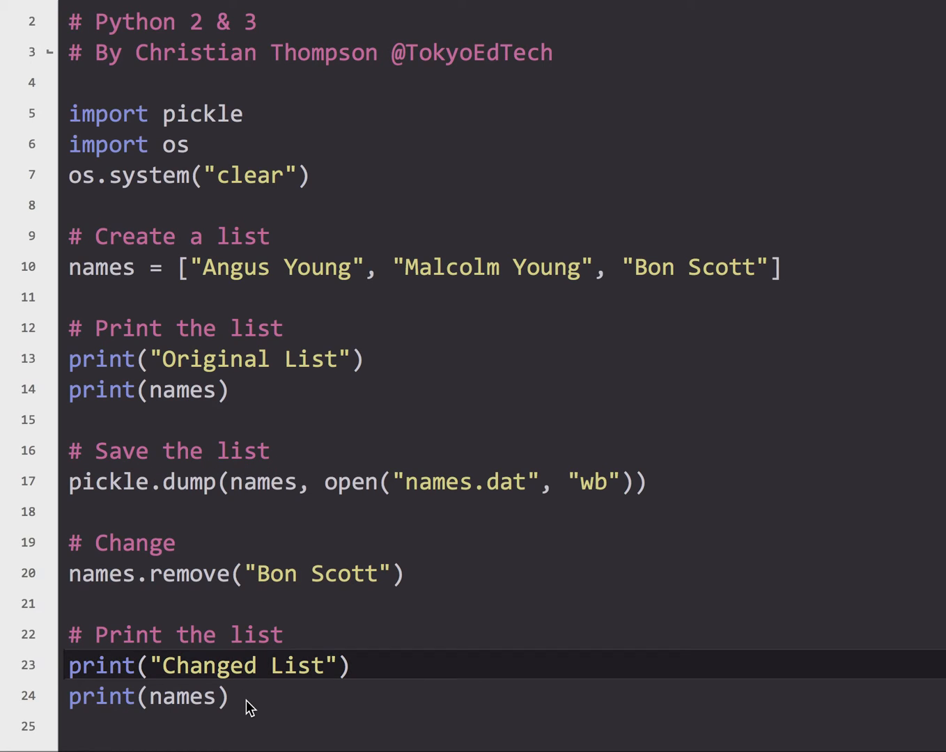
scroll("down", 3)
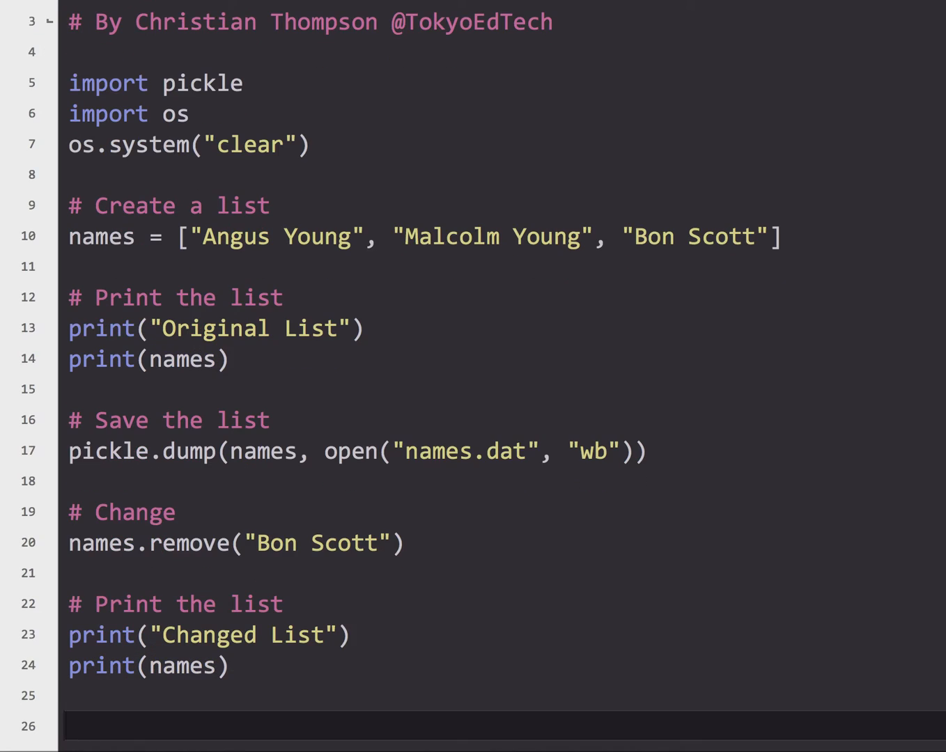
type("# Load the")
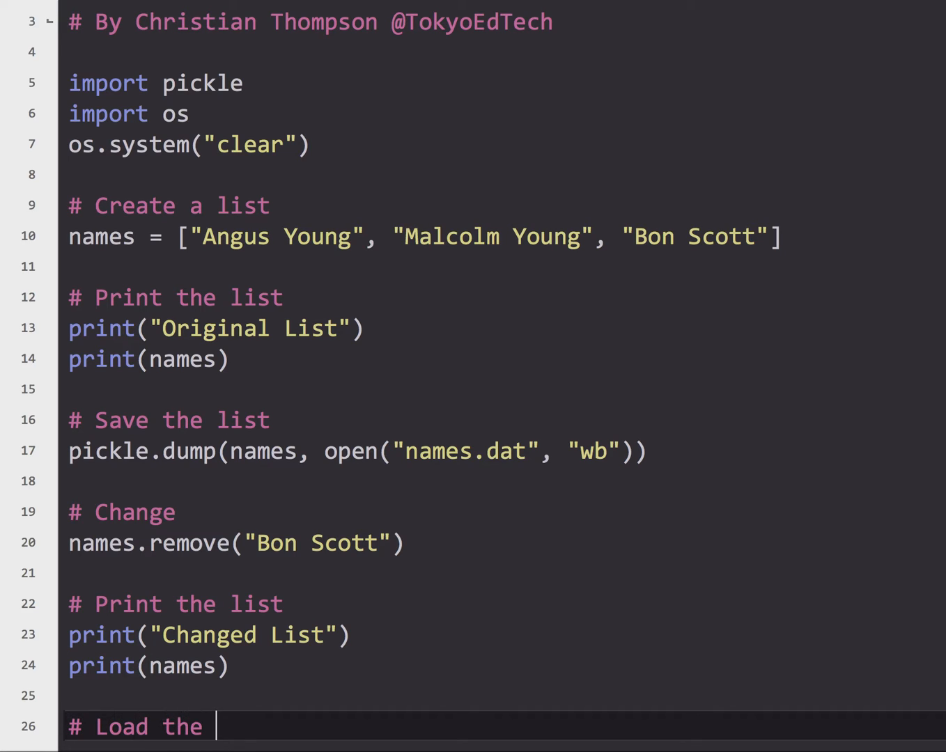
type("dav")
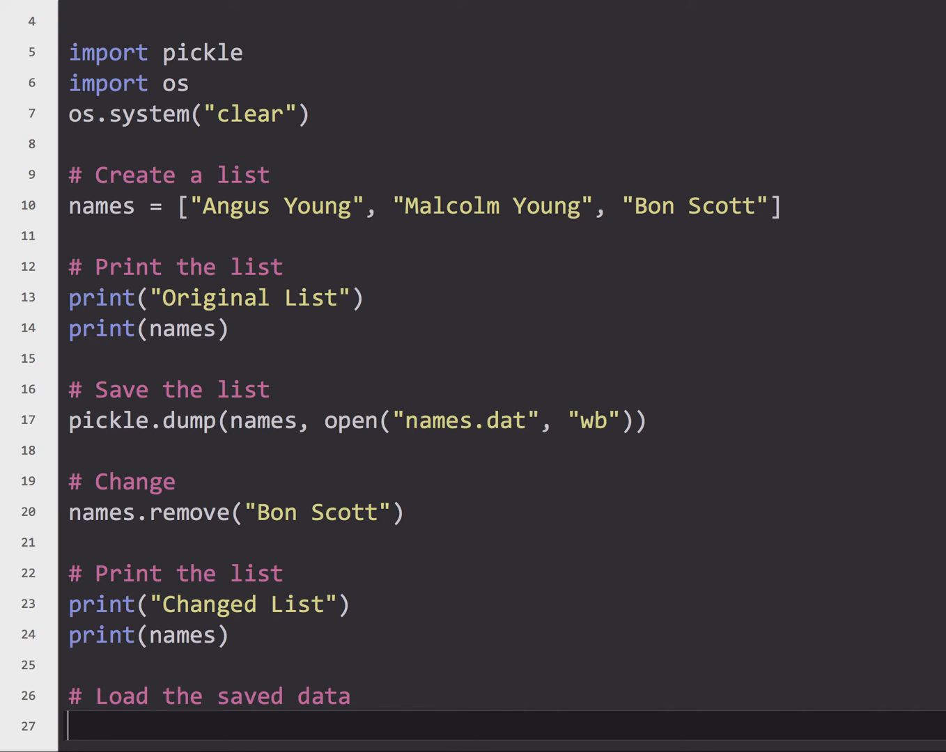
type("nam")
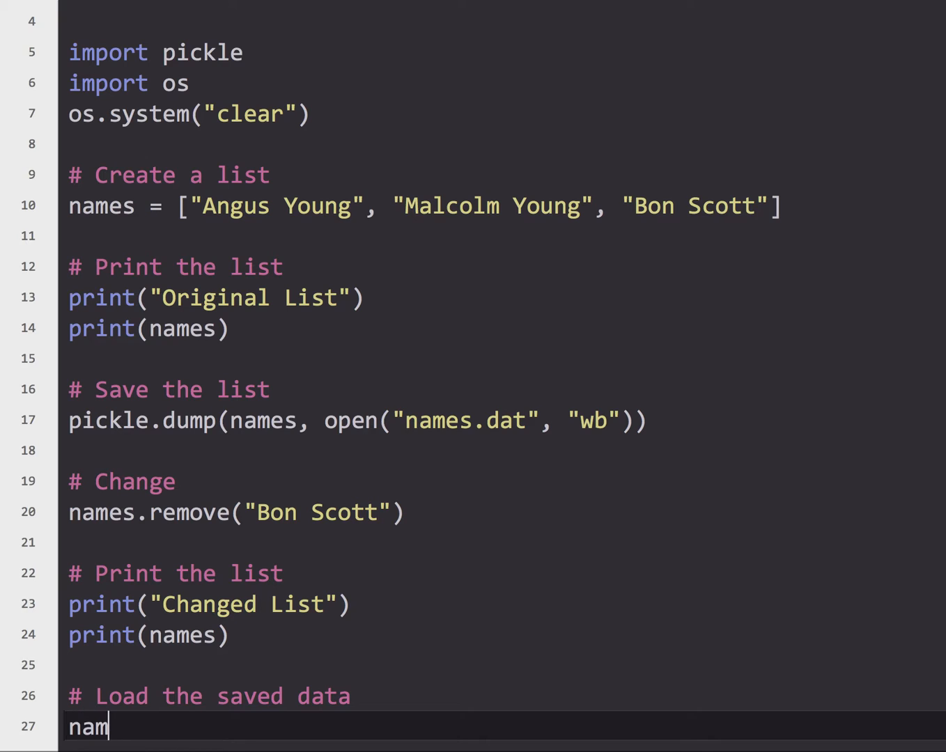
type("es =")
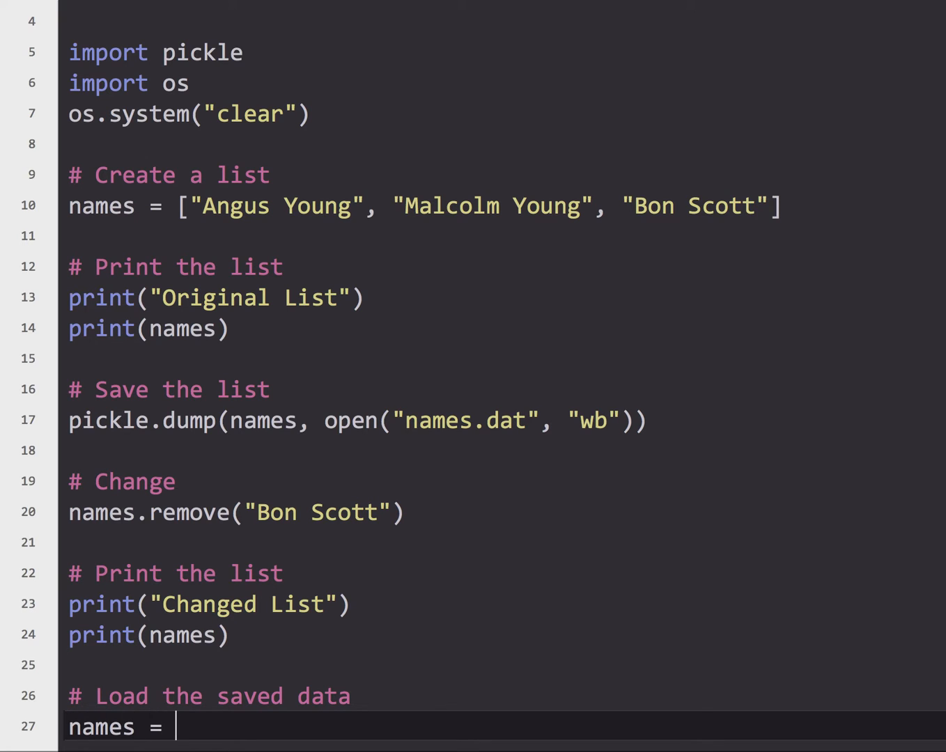
type("pickl")
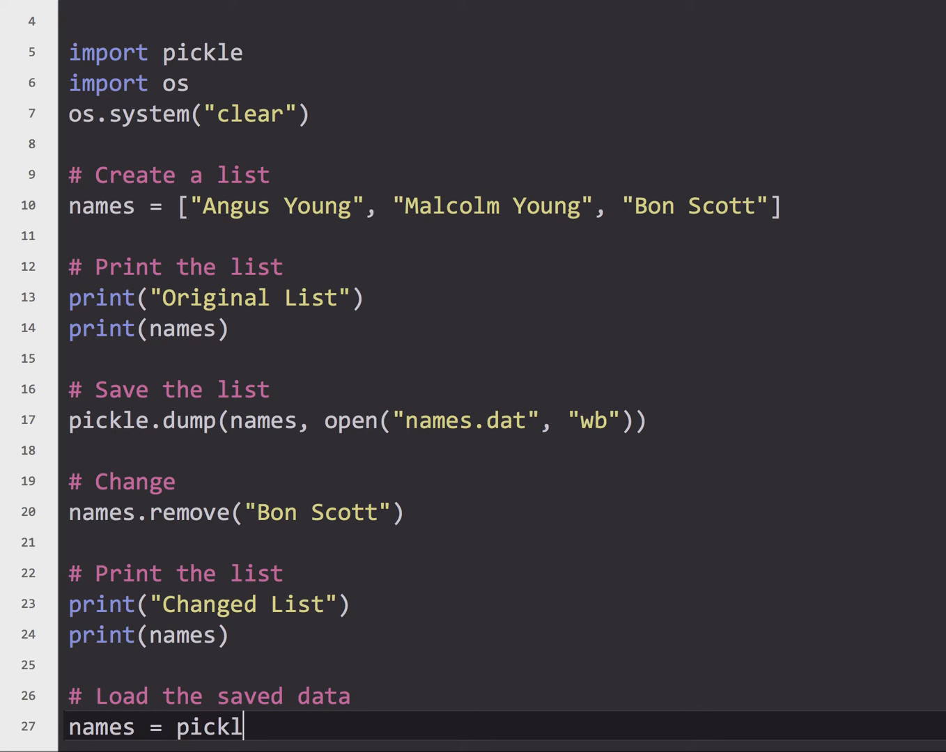
type("e.loa")
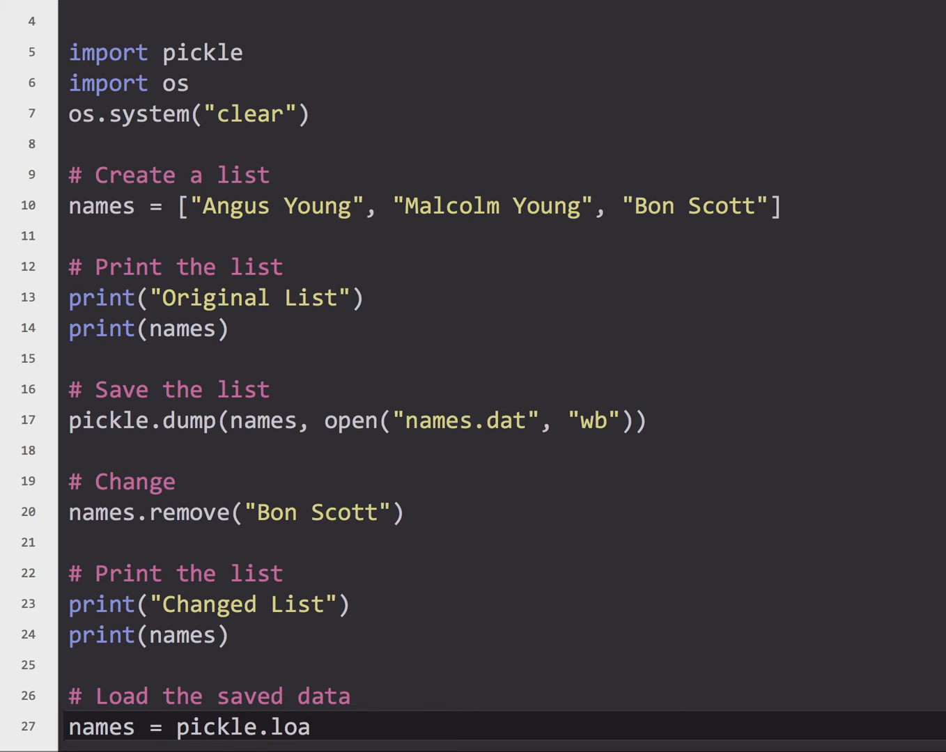
type("d(")
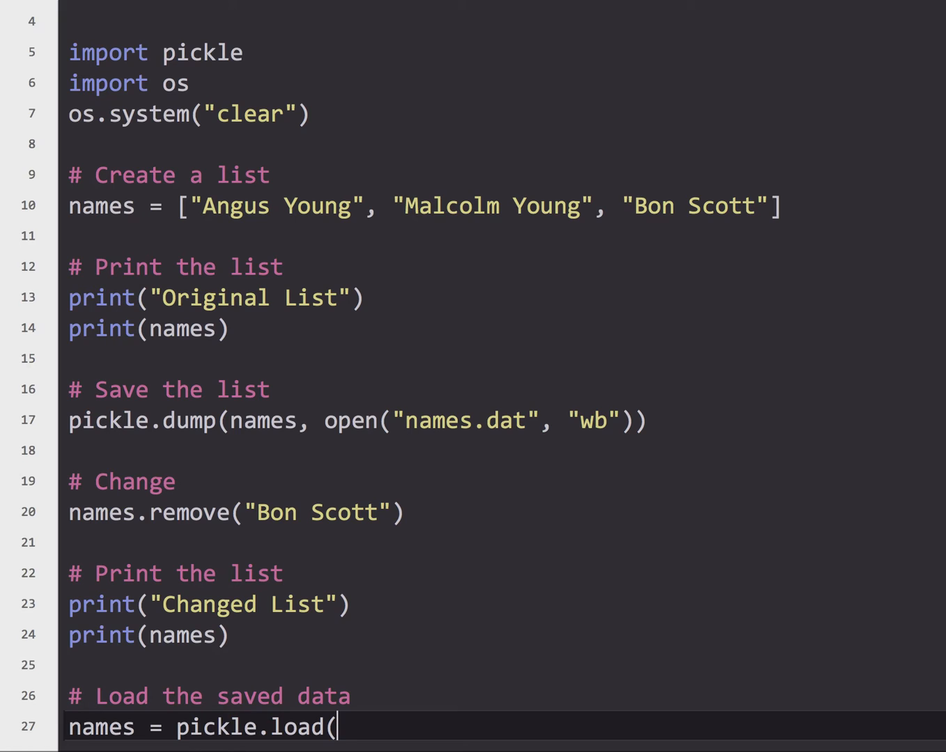
- Complete the load with open("names.dat", "rb")) and place the cursor for the pasted print block
type("open(\"na")
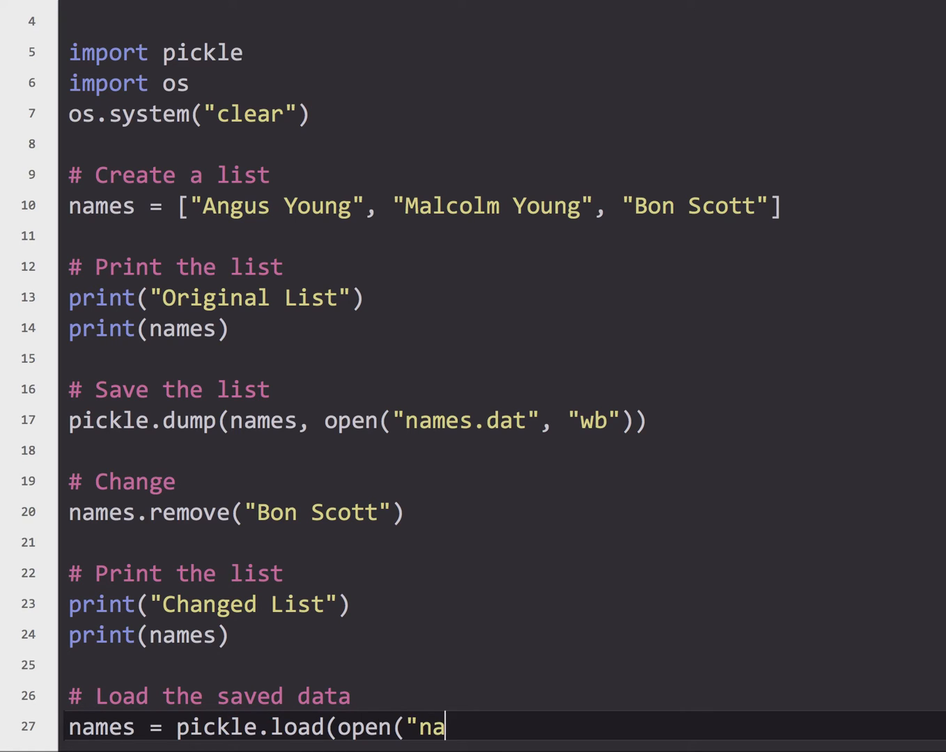
type("mes.dat\"")
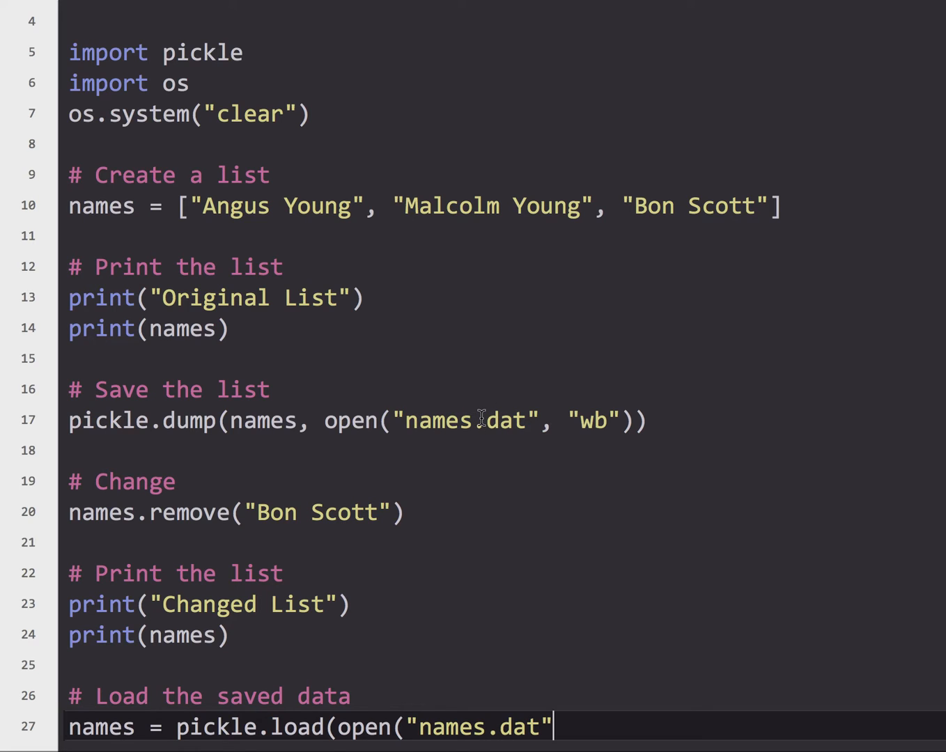
type(", \"")
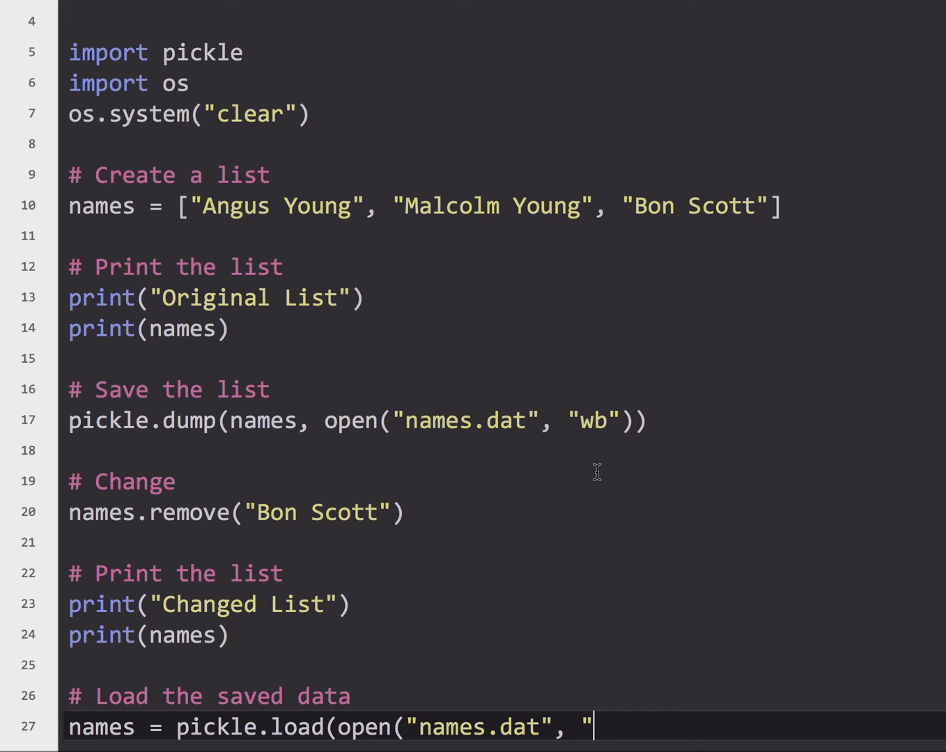
type("rb\")")
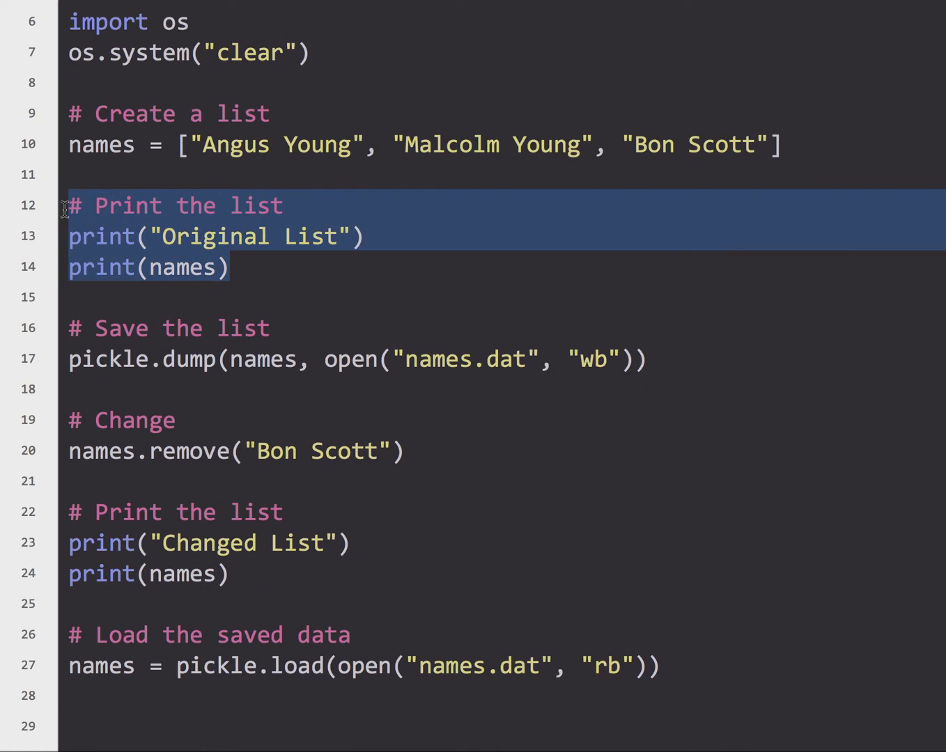
left_click(126, 725)
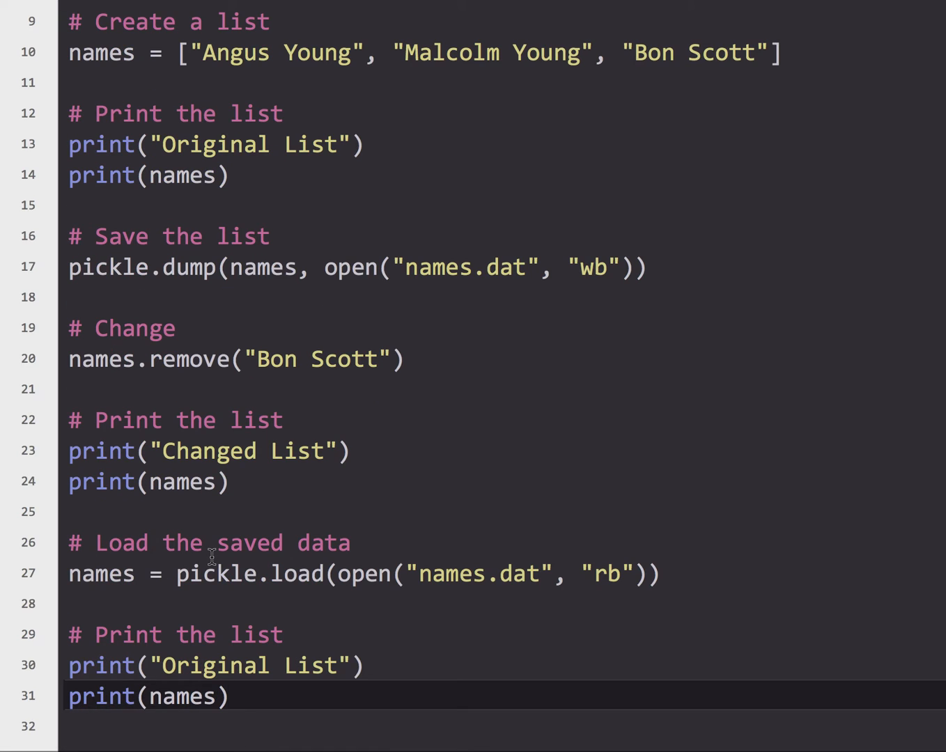
mouse_move(293, 245)
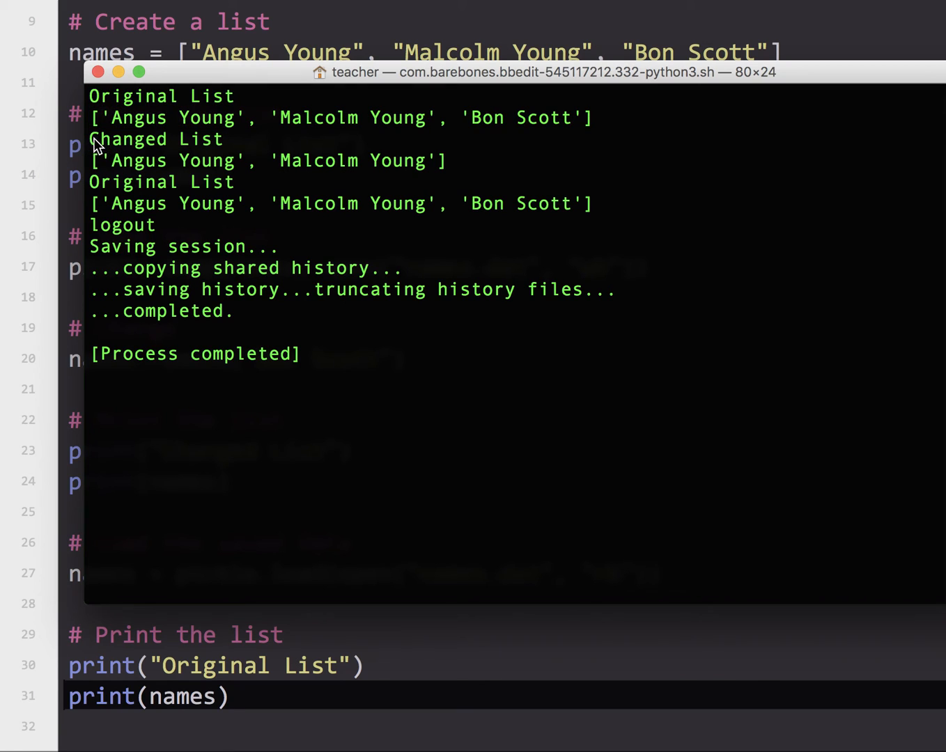
- Highlight the Changed List lines in the terminal output to emphasise Bon Scott's removal
double_click(404, 162)
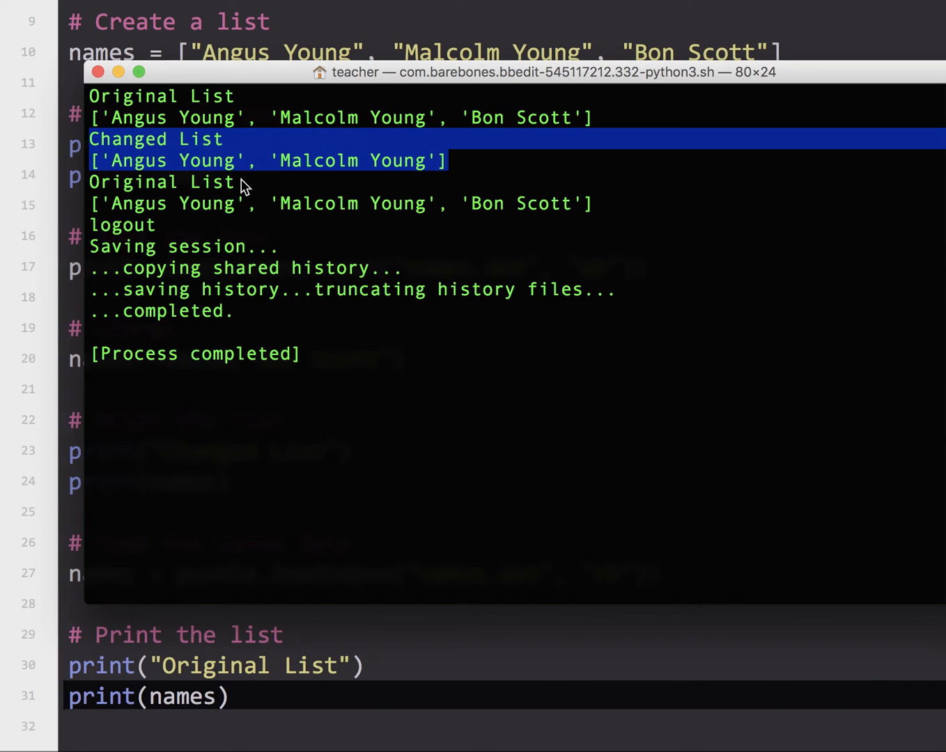
mouse_move(278, 515)
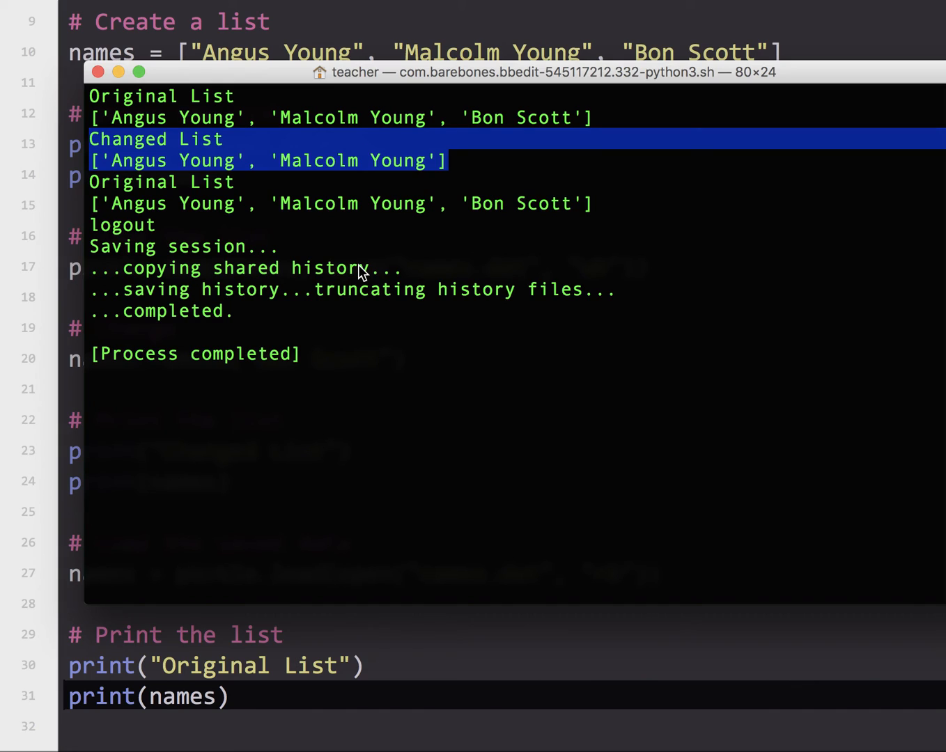
mouse_move(543, 220)
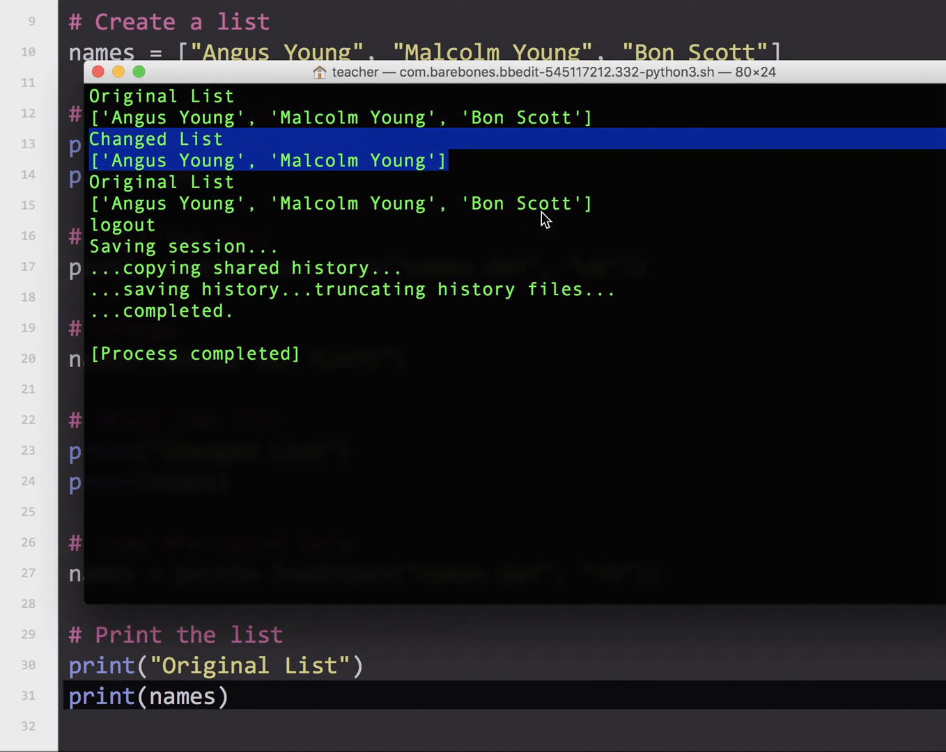
mouse_move(103, 89)
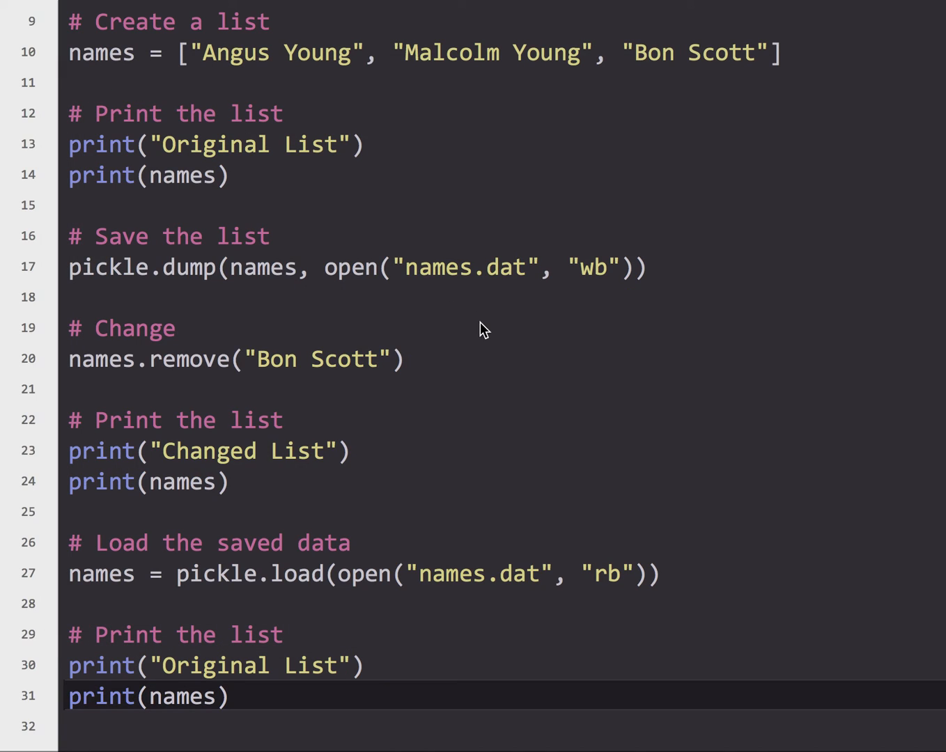
mouse_move(549, 354)
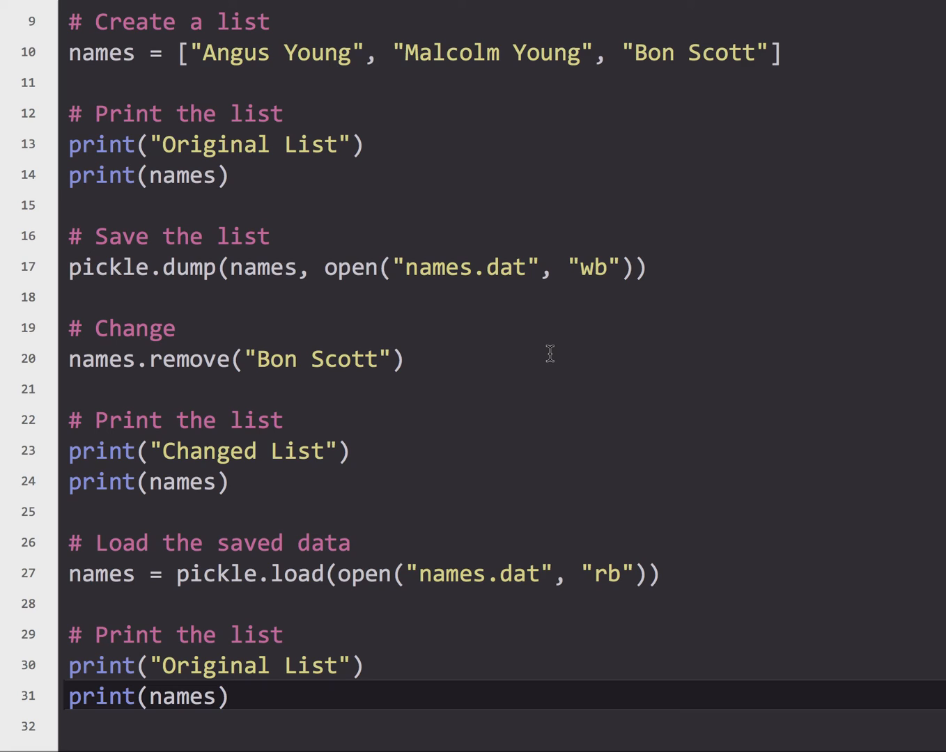
left_click(230, 696)
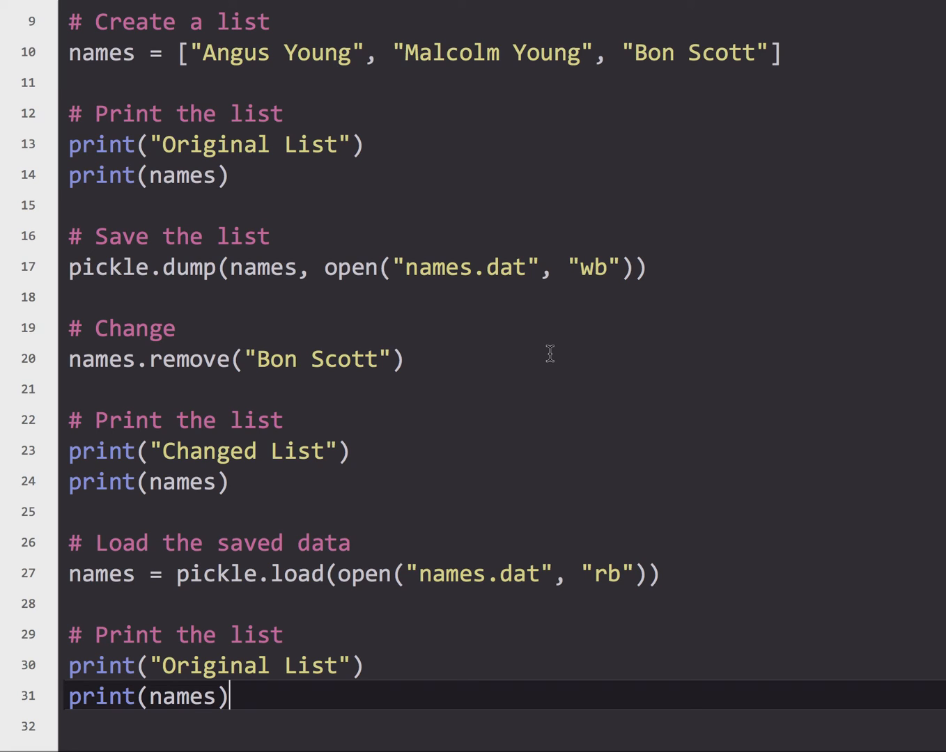
mouse_move(421, 357)
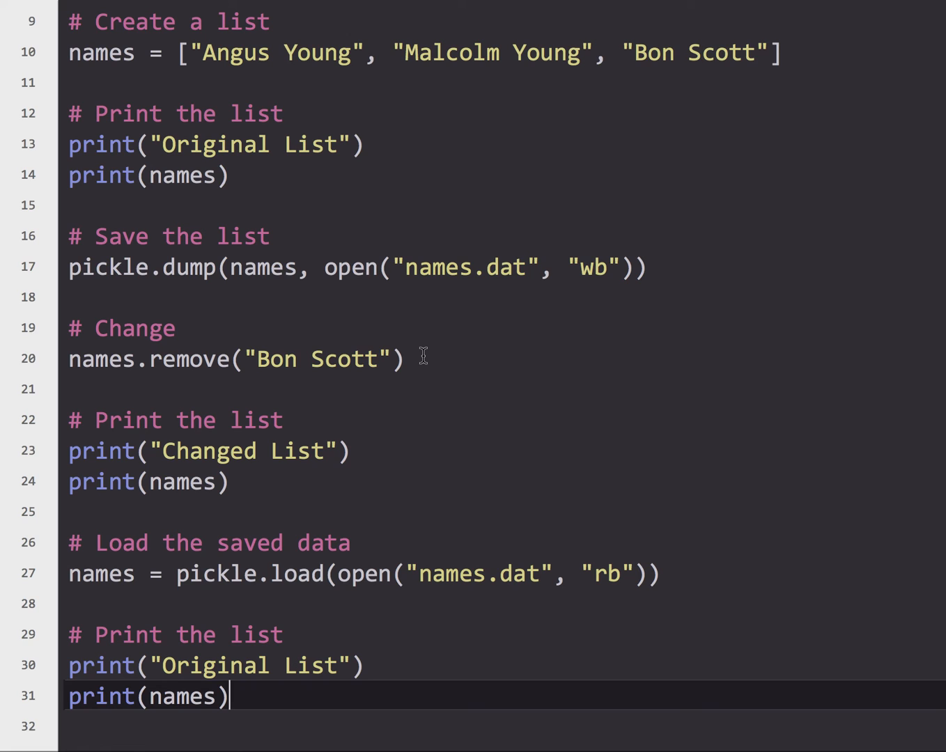
scroll("up", 3)
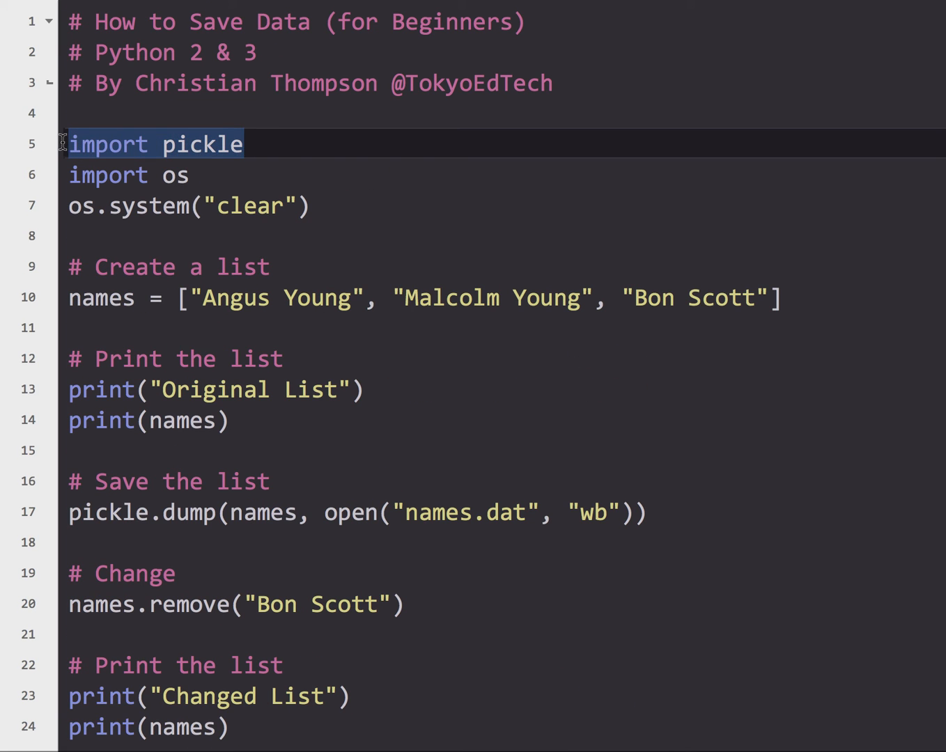
scroll("down", 3)
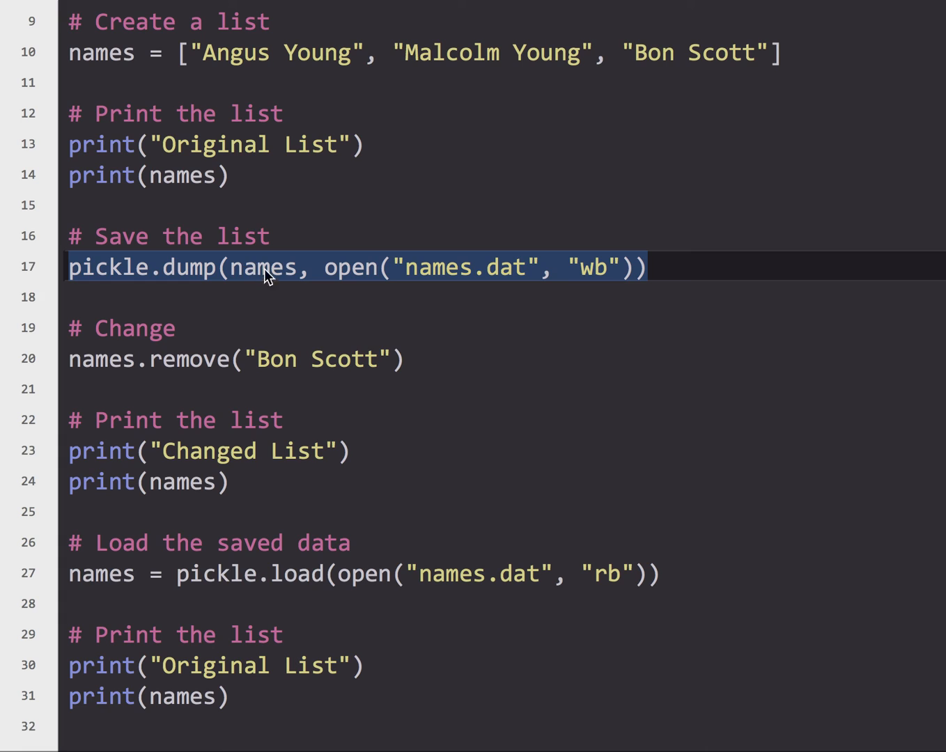
mouse_move(470, 273)
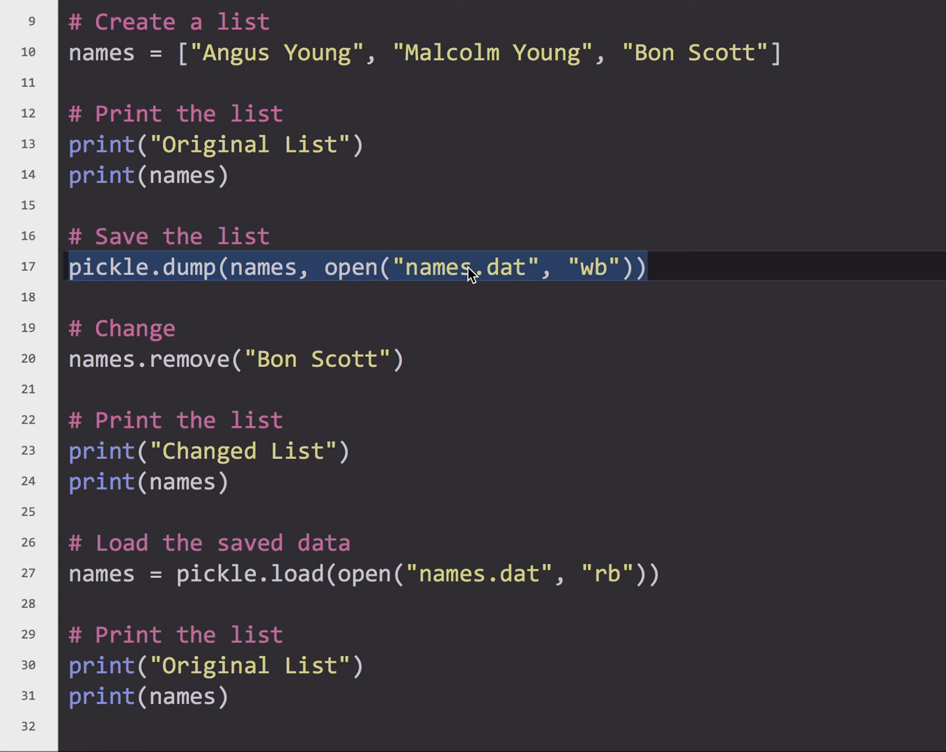
mouse_move(356, 303)
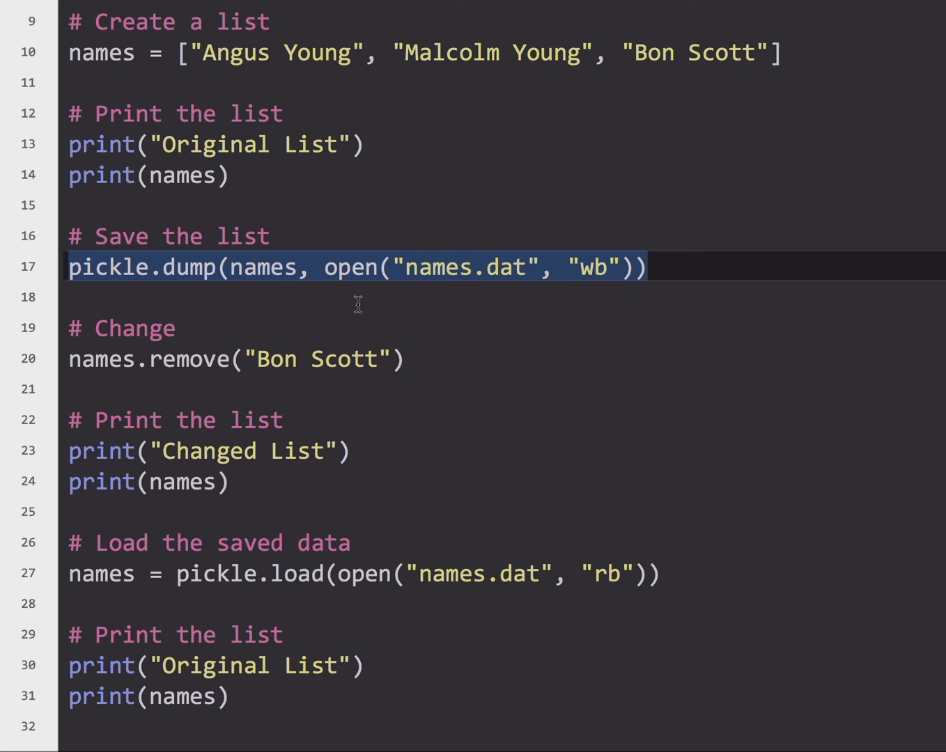
mouse_move(271, 311)
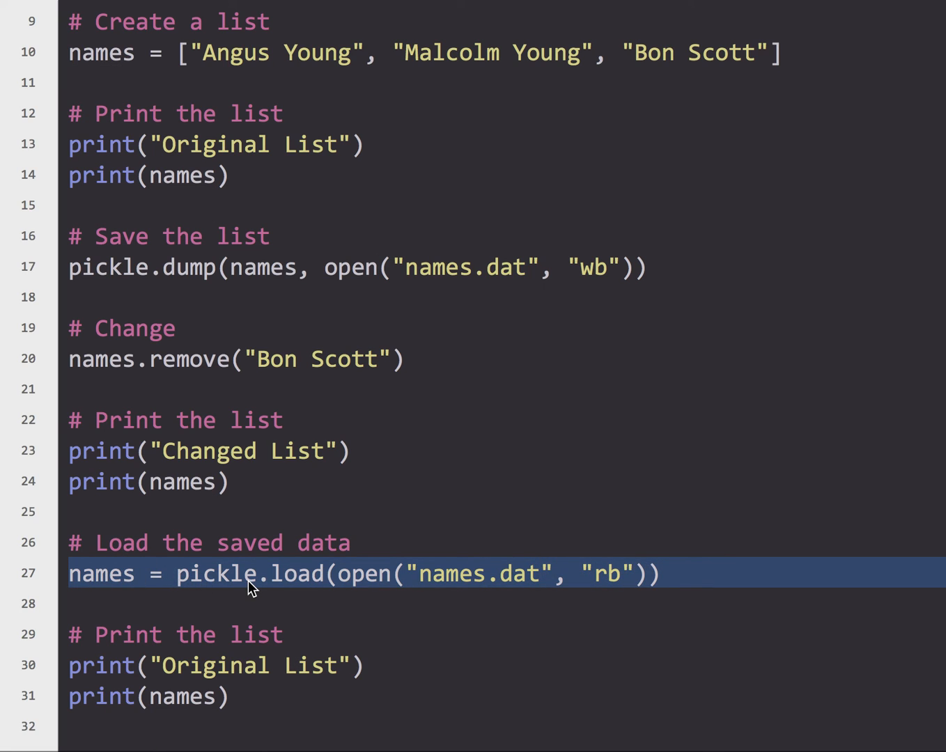
mouse_move(291, 584)
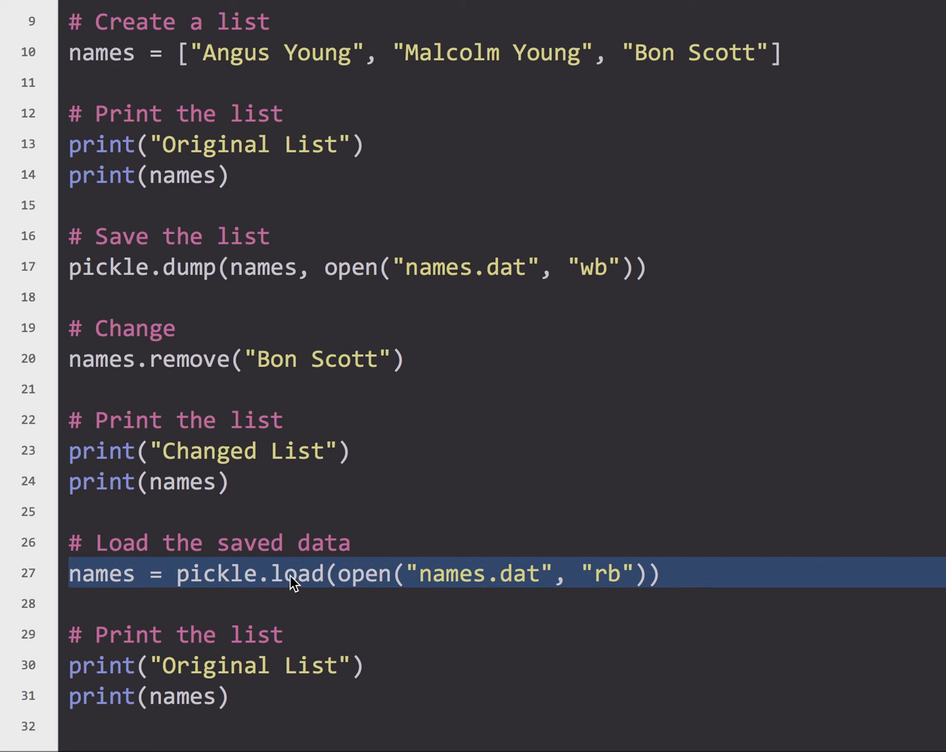
mouse_move(467, 588)
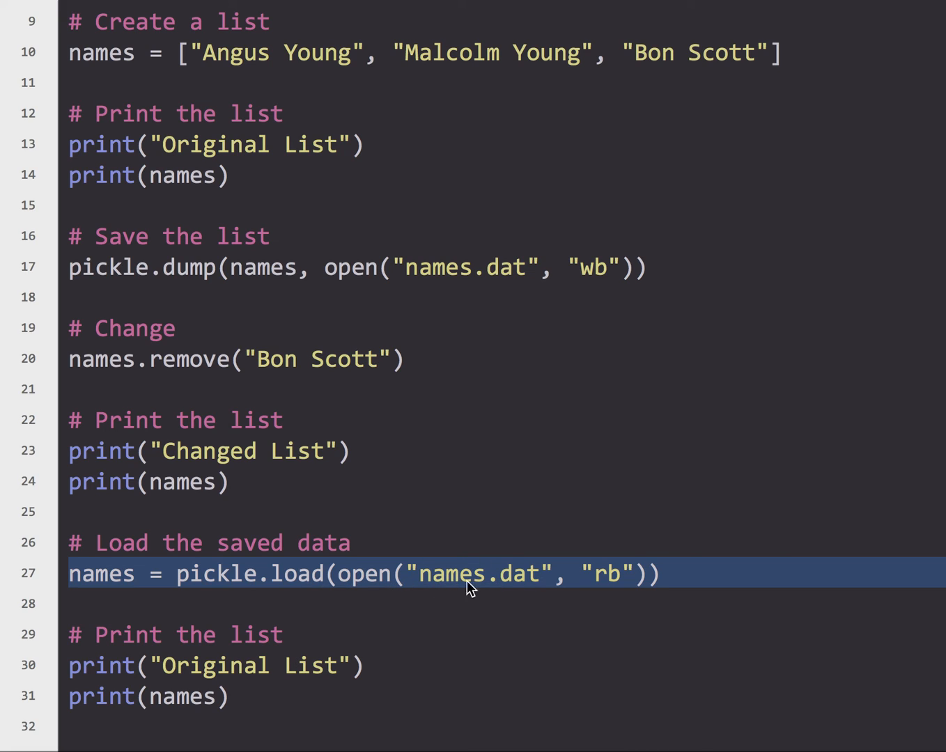
mouse_move(449, 278)
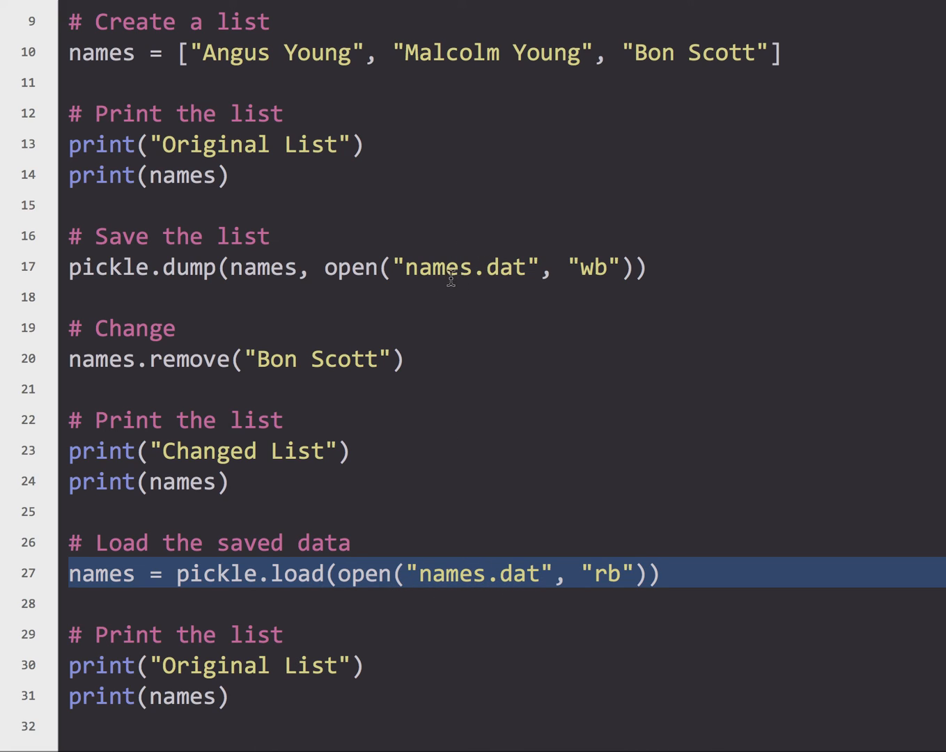
mouse_move(596, 281)
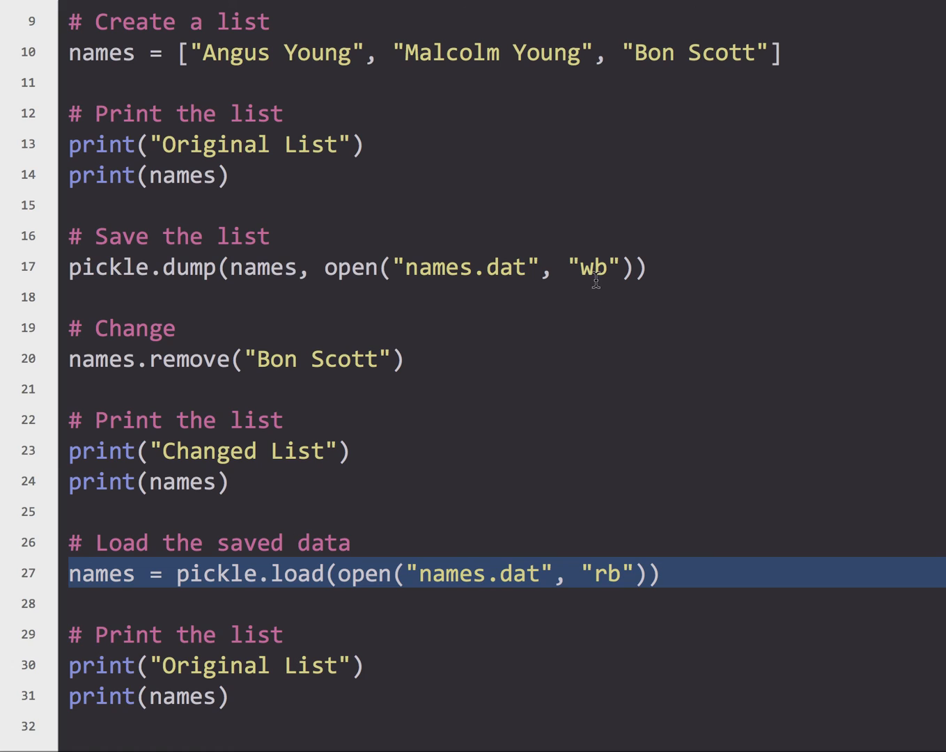
mouse_move(616, 571)
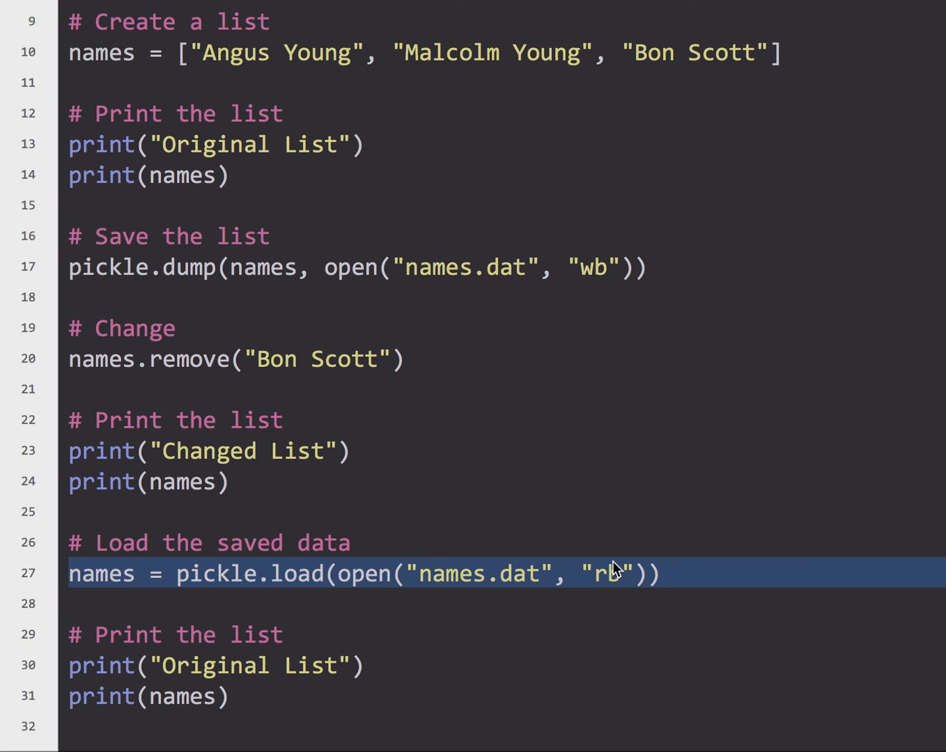
mouse_move(406, 693)
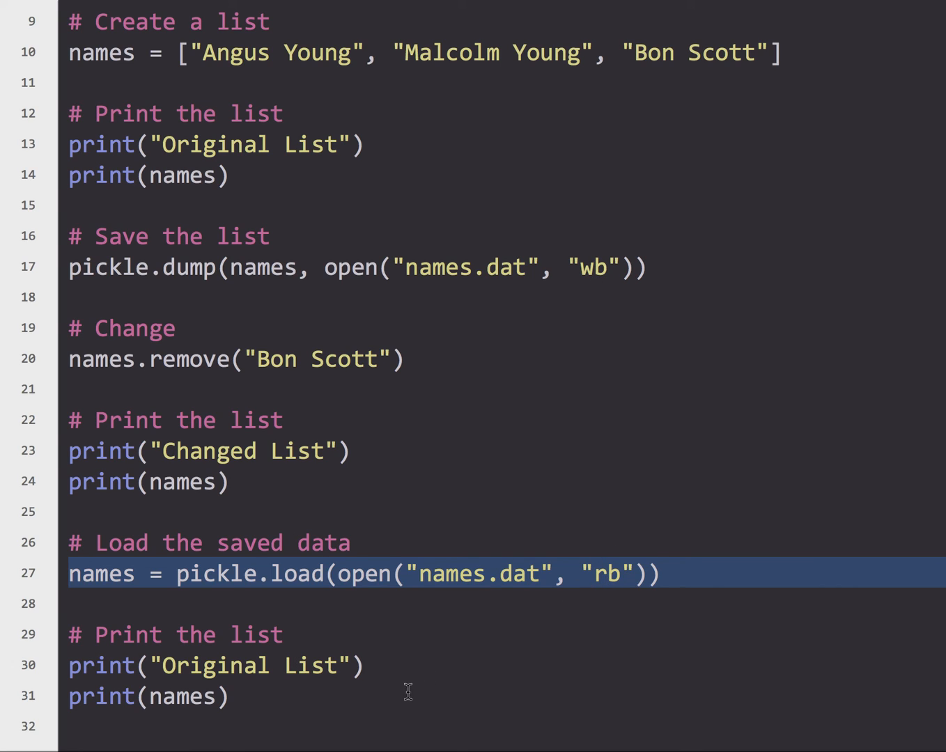